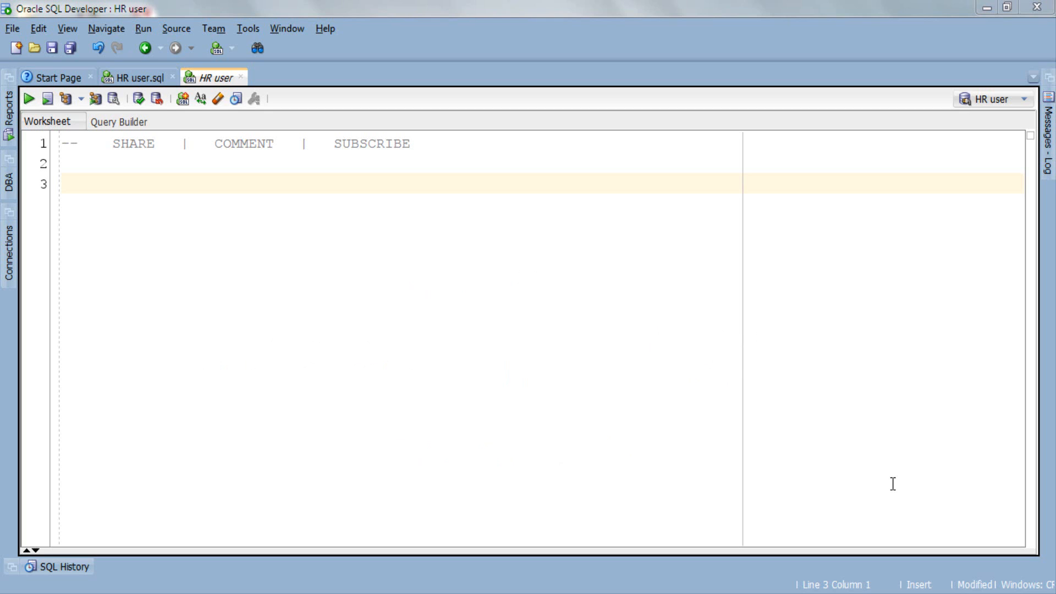
Step: Write SELECT * FROM student; DESC StudentCopy; and SELECT * FROM studentCopy; in the worksheet
left_click(29, 99)
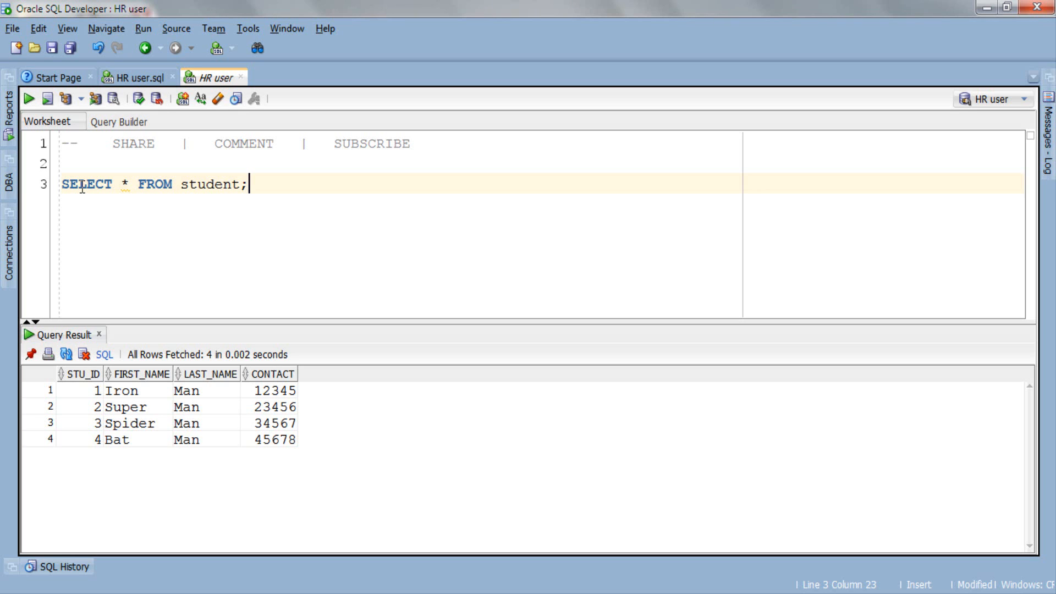
type("DESC StudentCopy;")
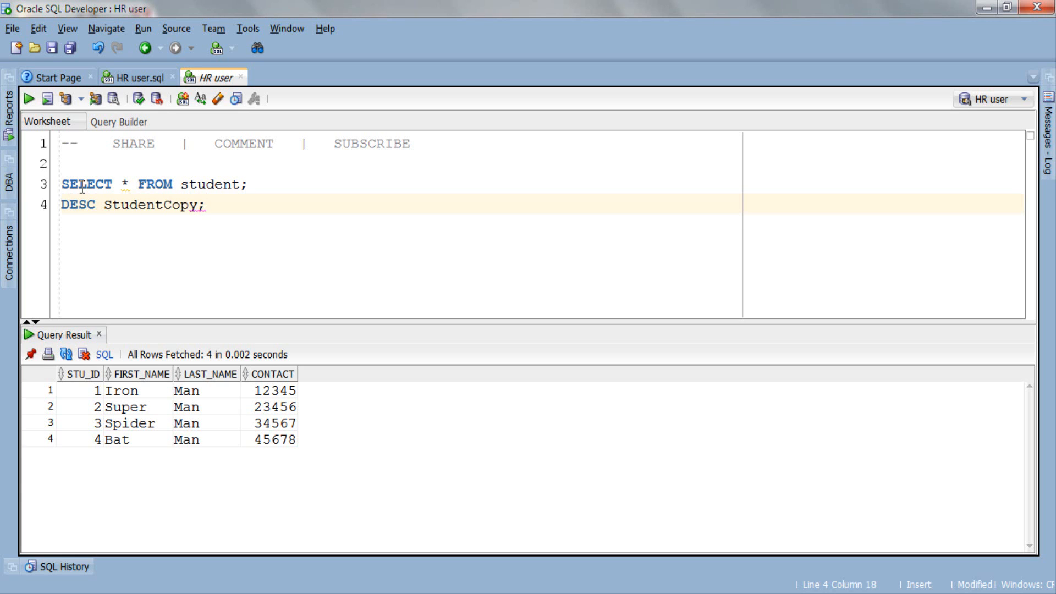
type("SELECT * FROM student")
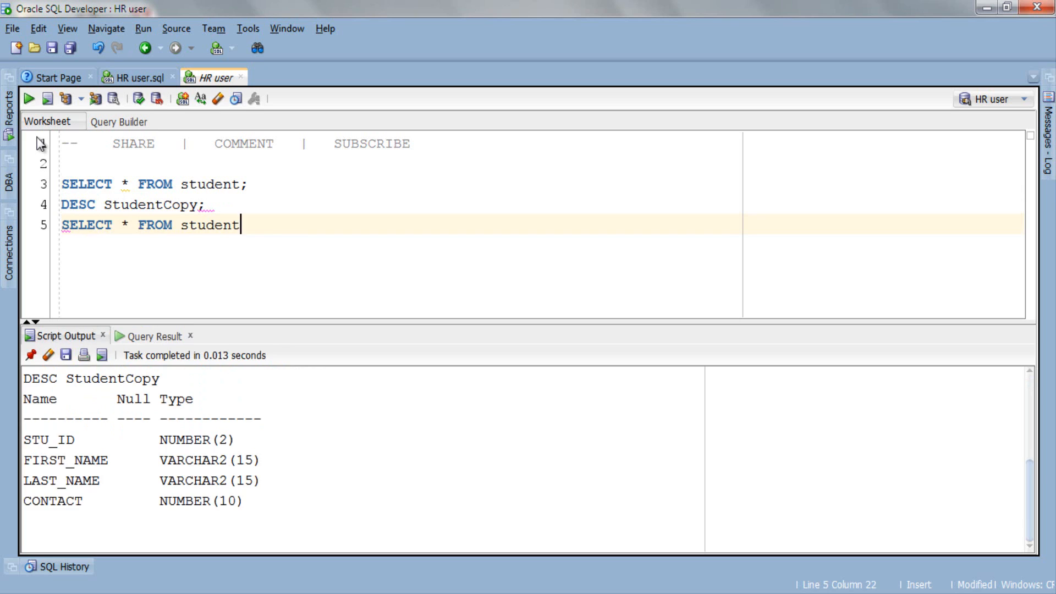
type("Copy;")
type("--")
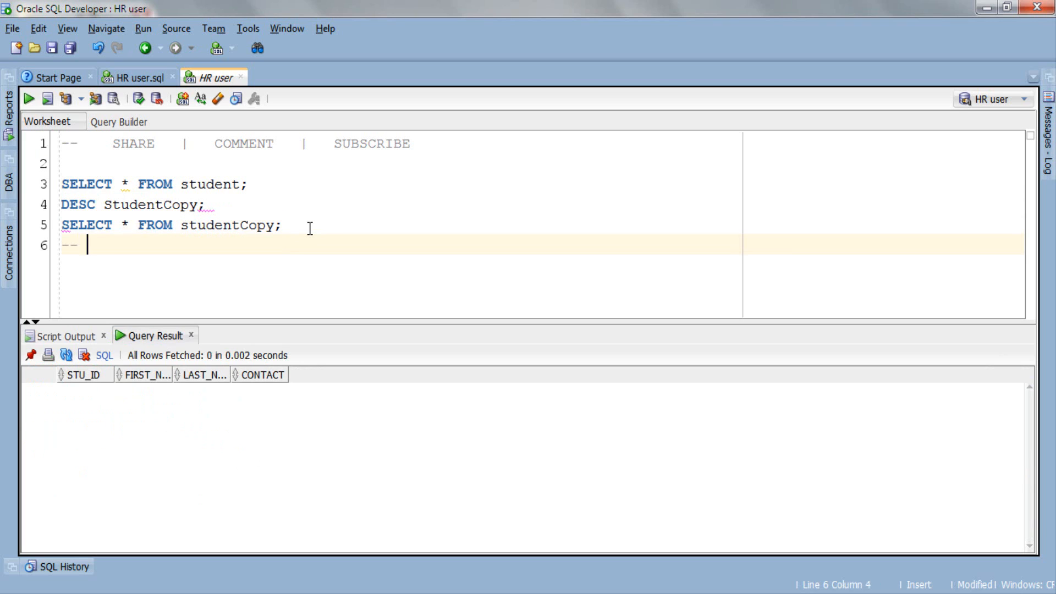
Step: Write the QUERY 1 comment and INSERT INTO StudentCopy SELECT * FROM student; with blank lines between
type("QUERY 1 Copy entire data of sour")
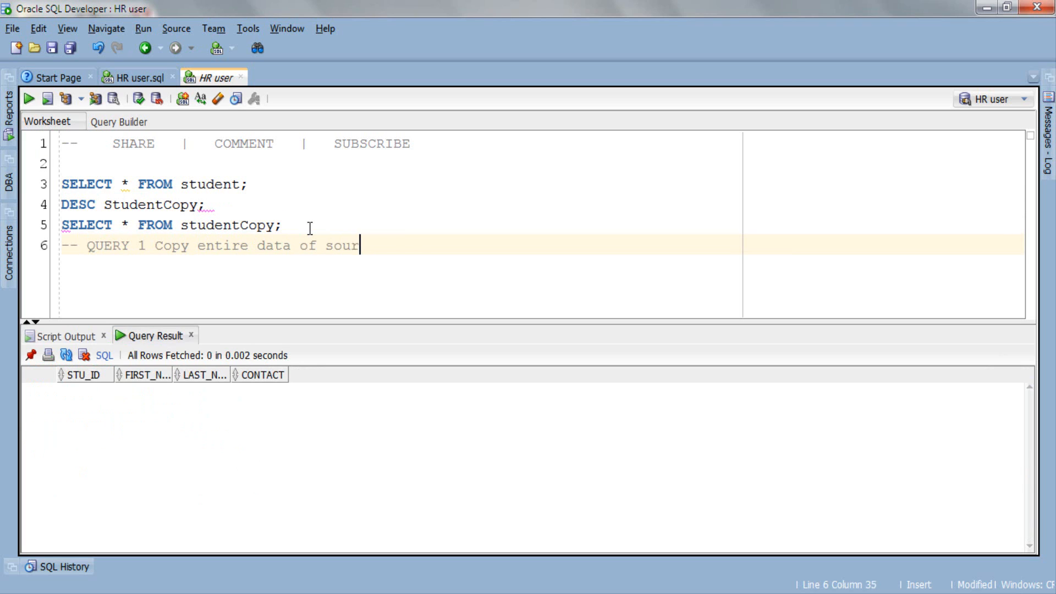
type("ce table Student Into target table")
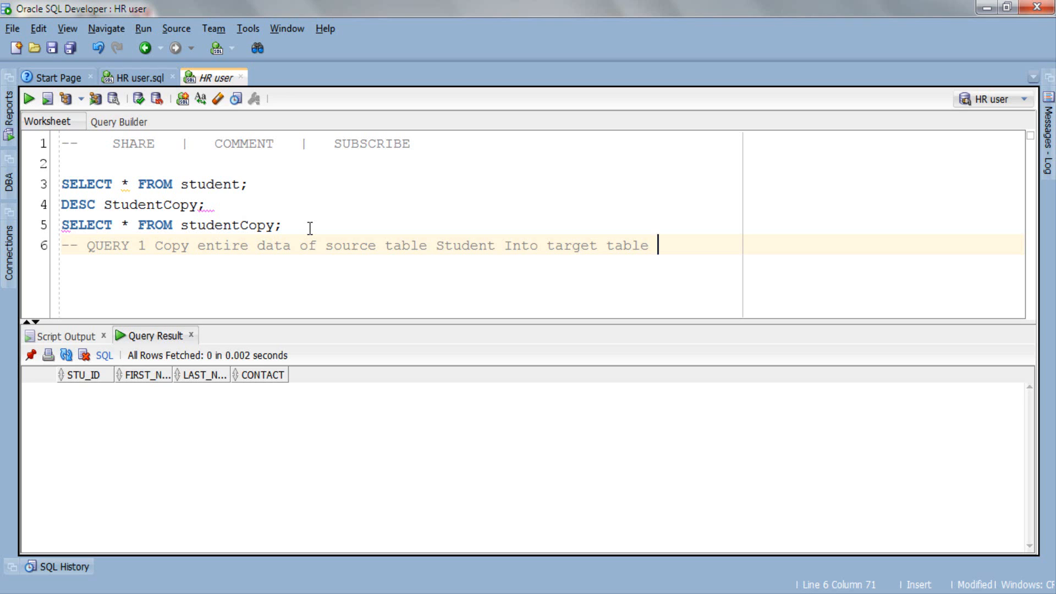
type("StudentCopy")
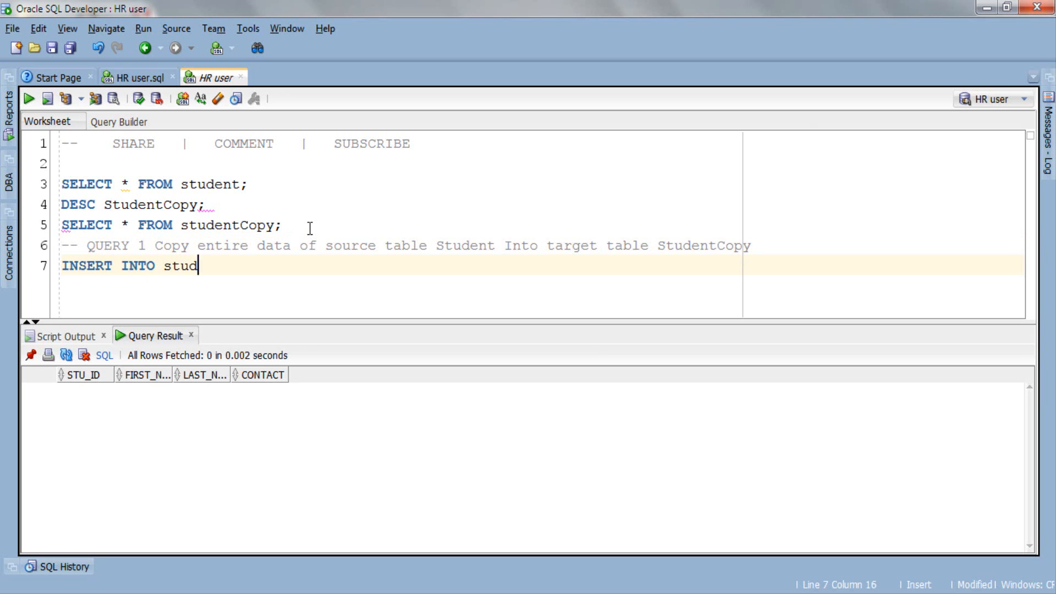
type("entCopy ]")
type("SELECT * FROM student;")
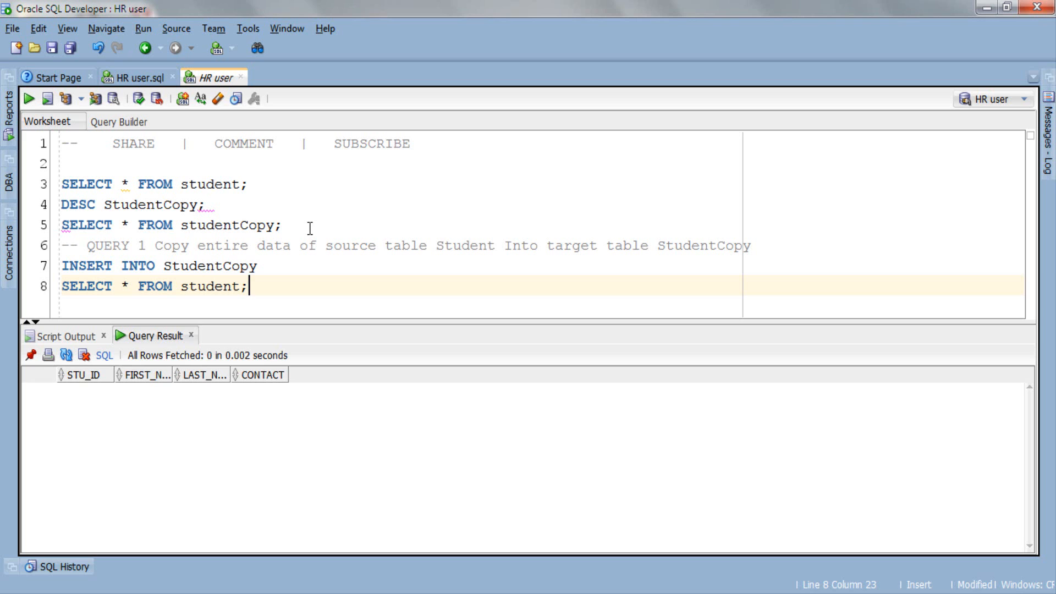
left_click(772, 245)
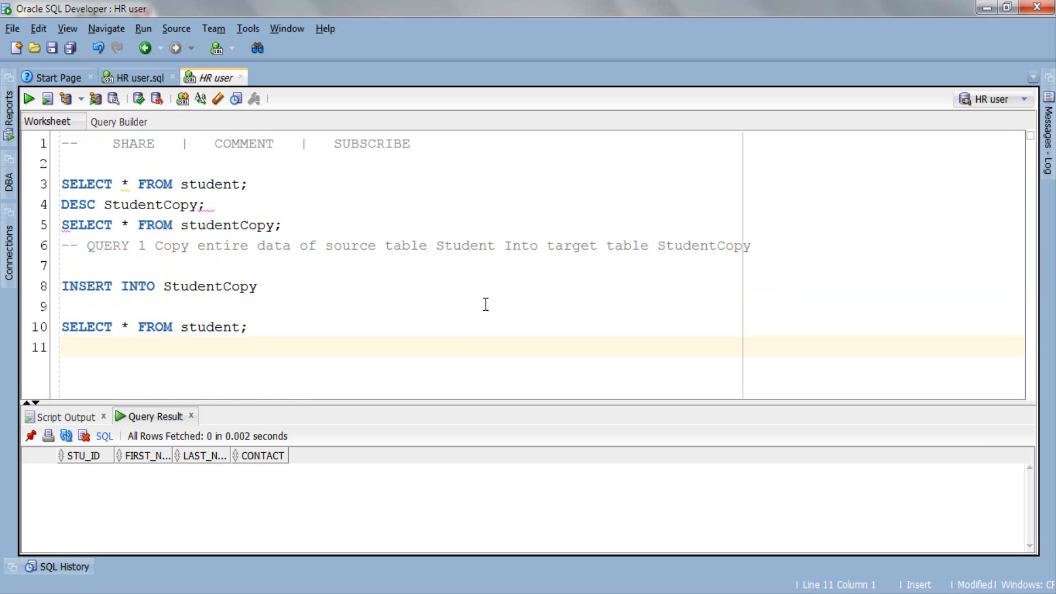
mouse_move(913, 274)
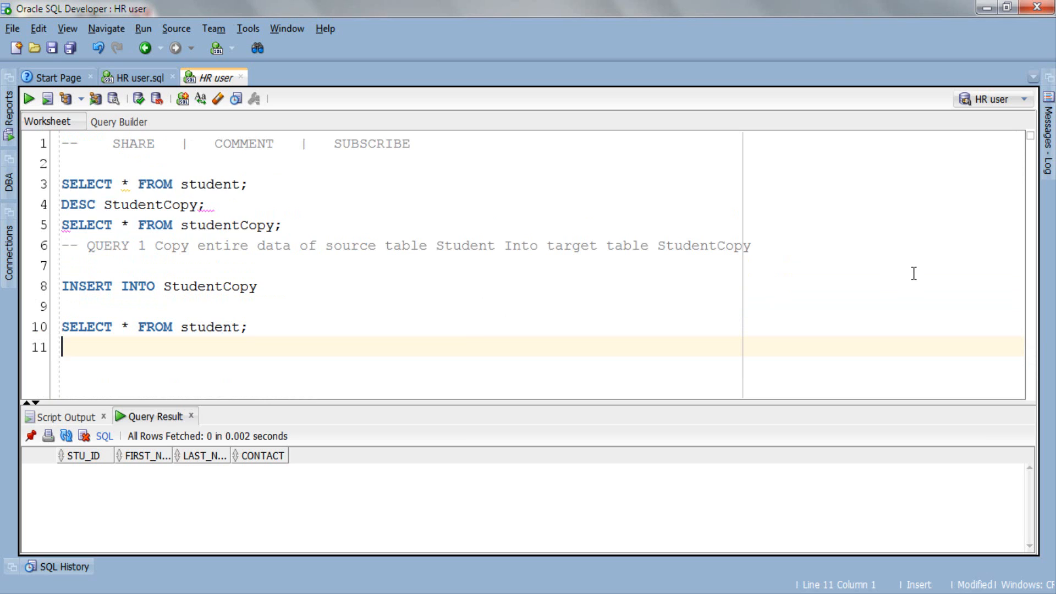
Step: Open STUDENTCOPY from the HR connection's tables and show its empty Data tab beside the worksheet
left_click_drag(61, 286, 257, 286)
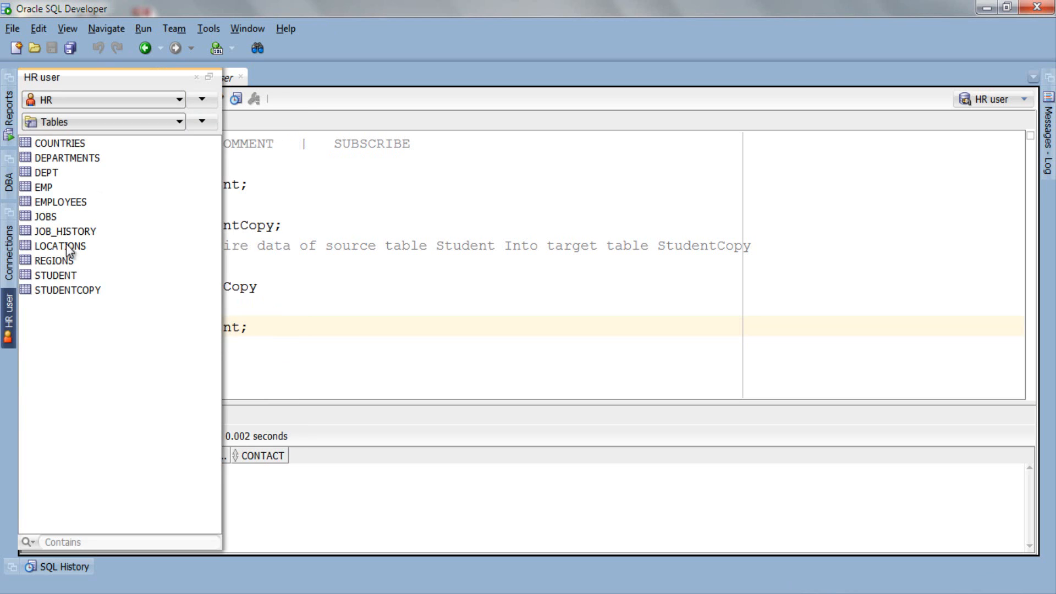
double_click(68, 289)
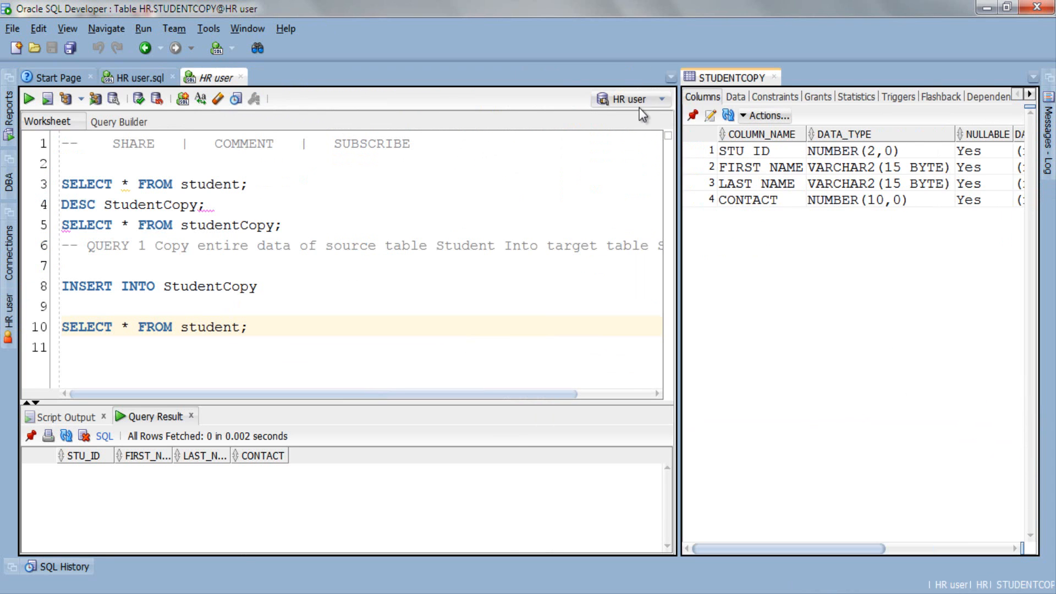
left_click(736, 97)
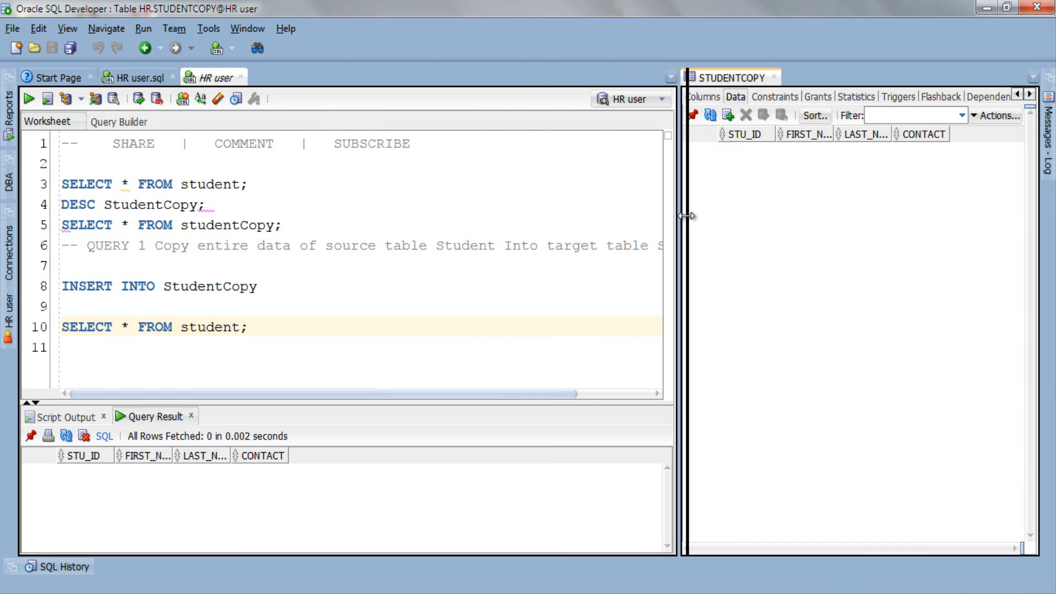
left_click_drag(683, 217, 691, 217)
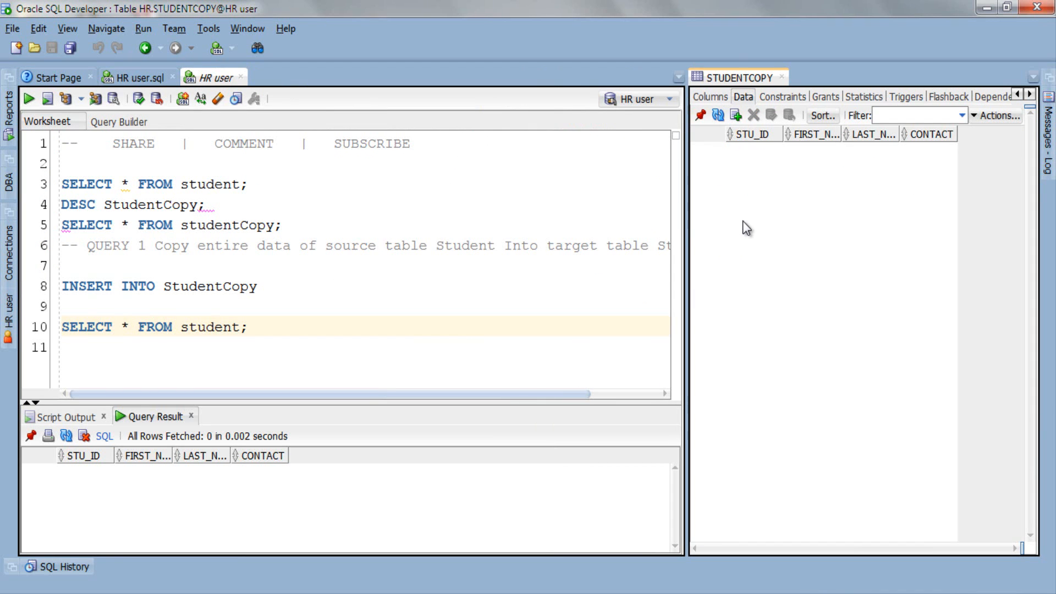
mouse_move(828, 196)
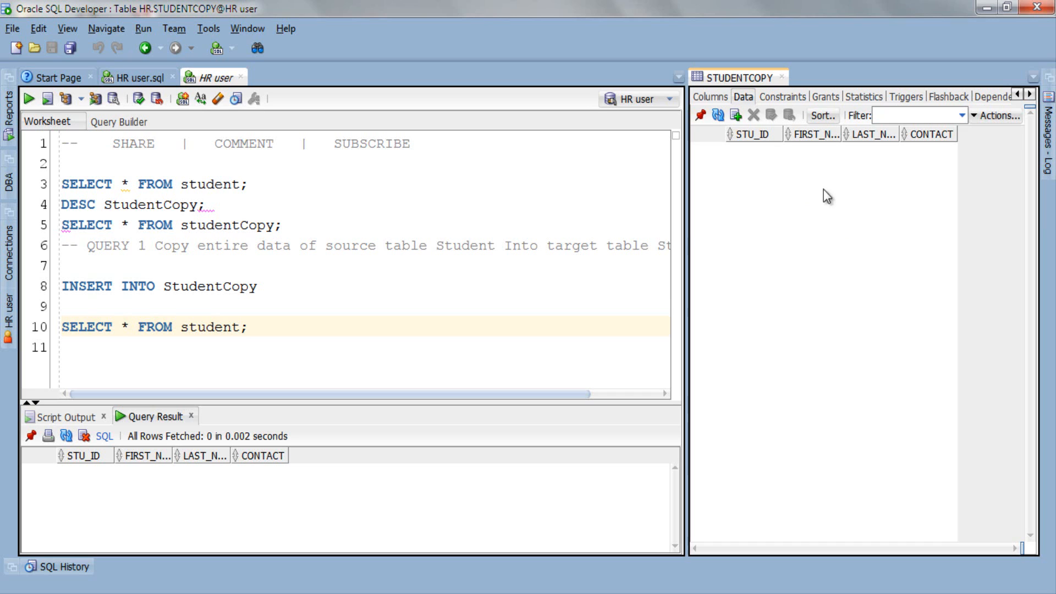
mouse_move(839, 225)
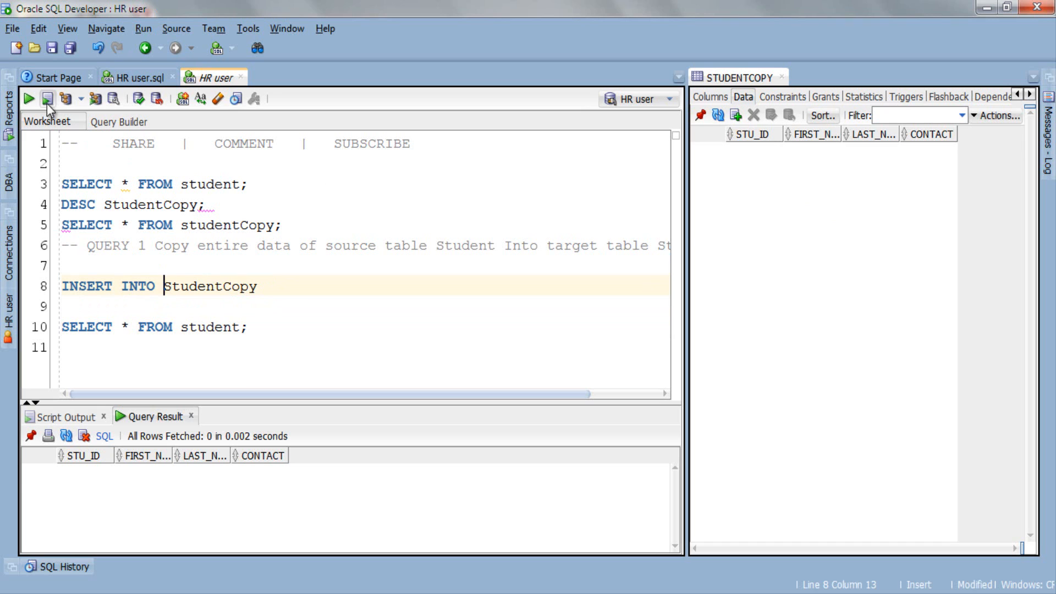
Step: Run the worksheet as a script and refresh StudentCopy to show Iron, Super, Spider and Bat
left_click(48, 99)
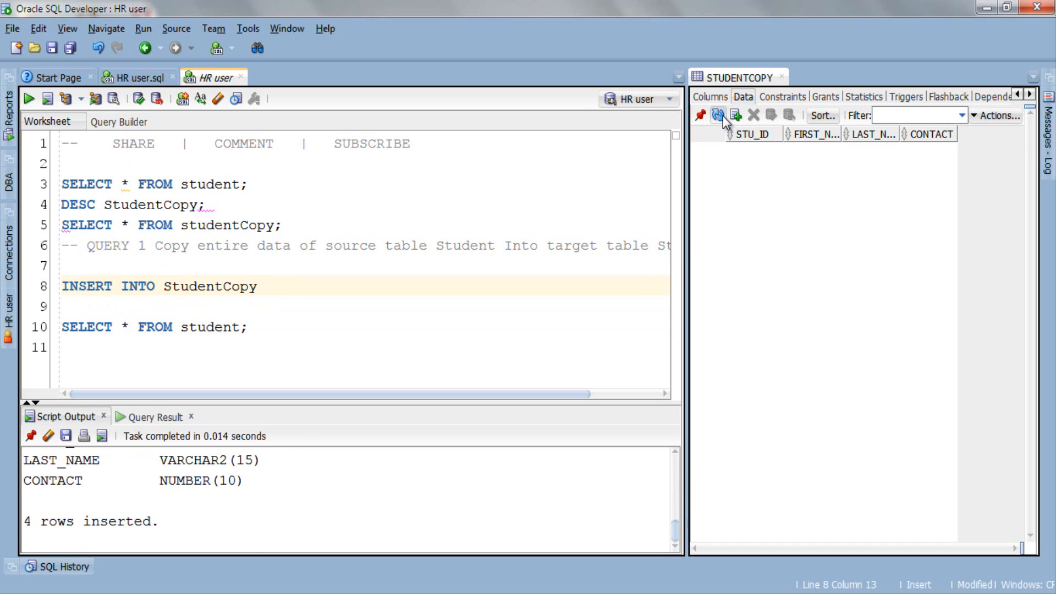
left_click(717, 114)
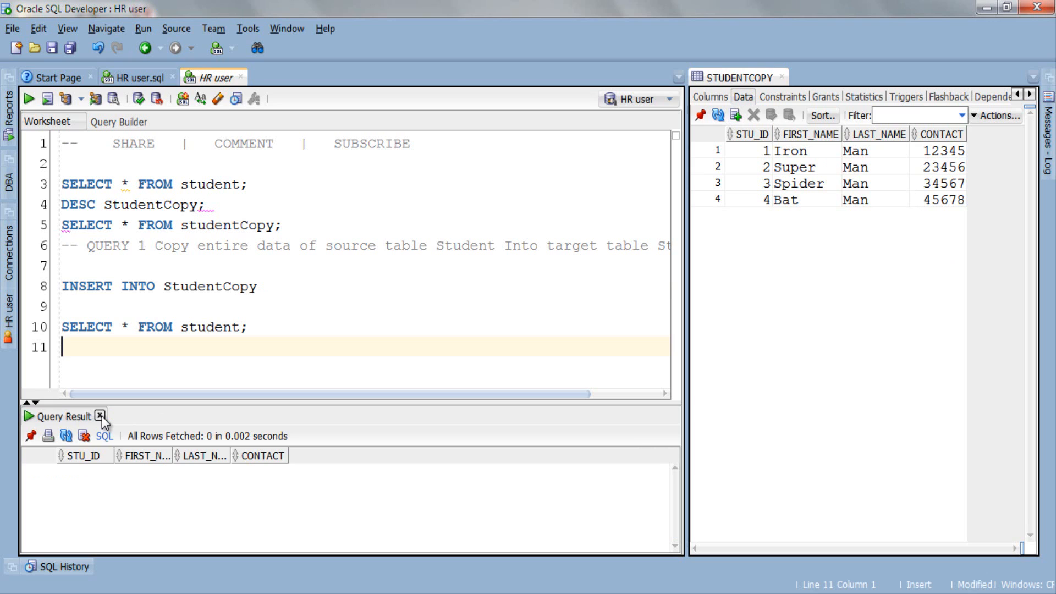
Step: Close the results and write the QUERY 2 comment on inserting selected data into a table
left_click(100, 416)
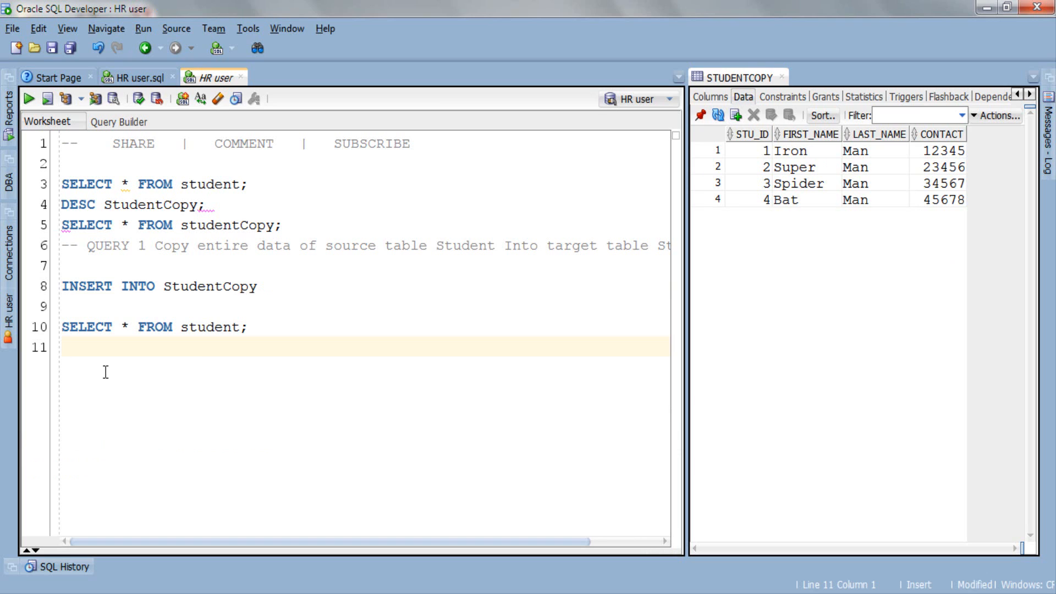
key("enter")
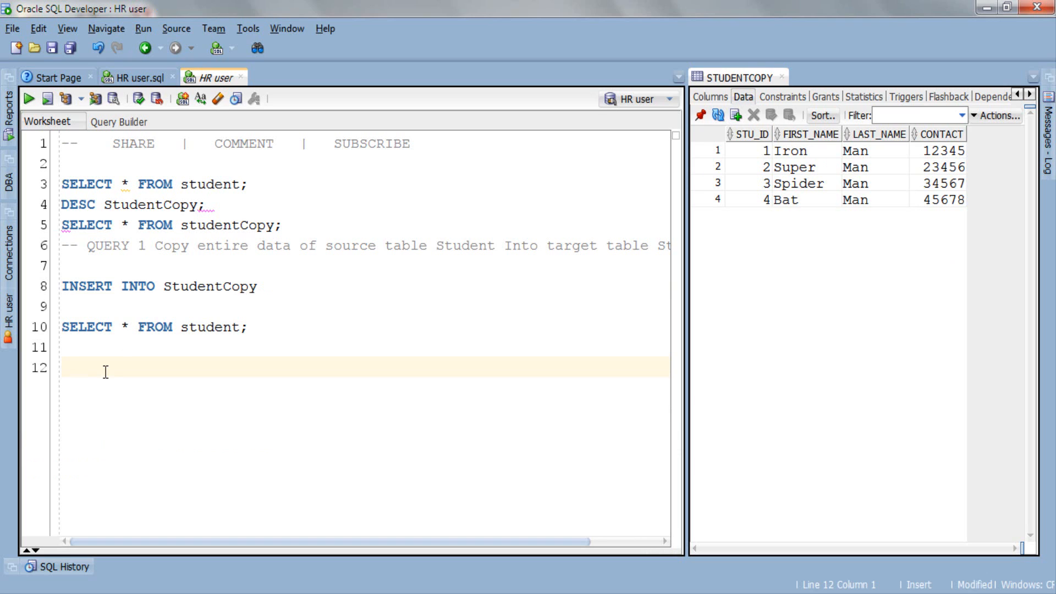
type("--")
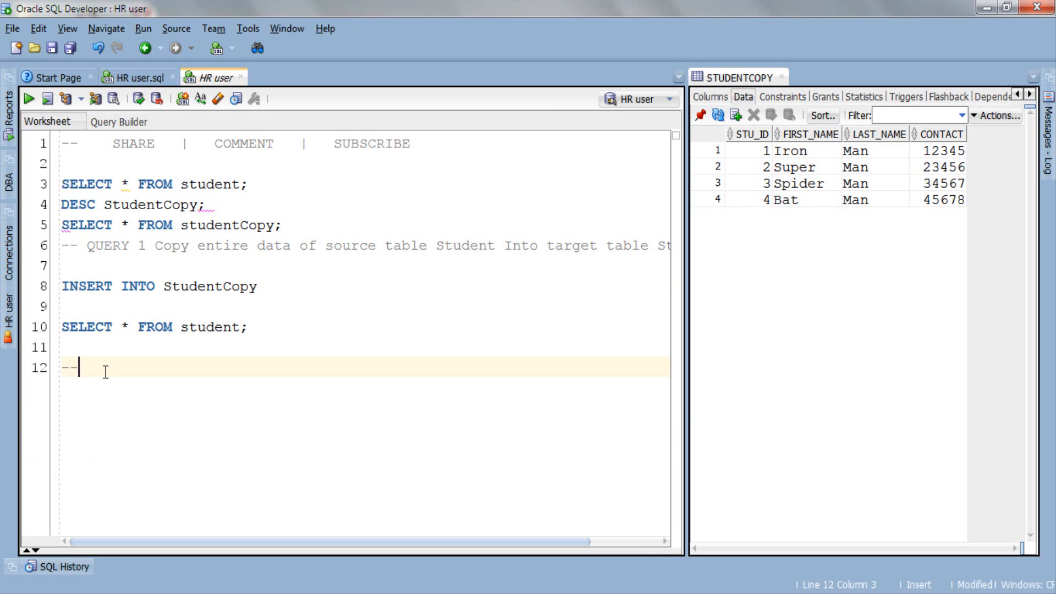
type("QUERY 2 How To I")
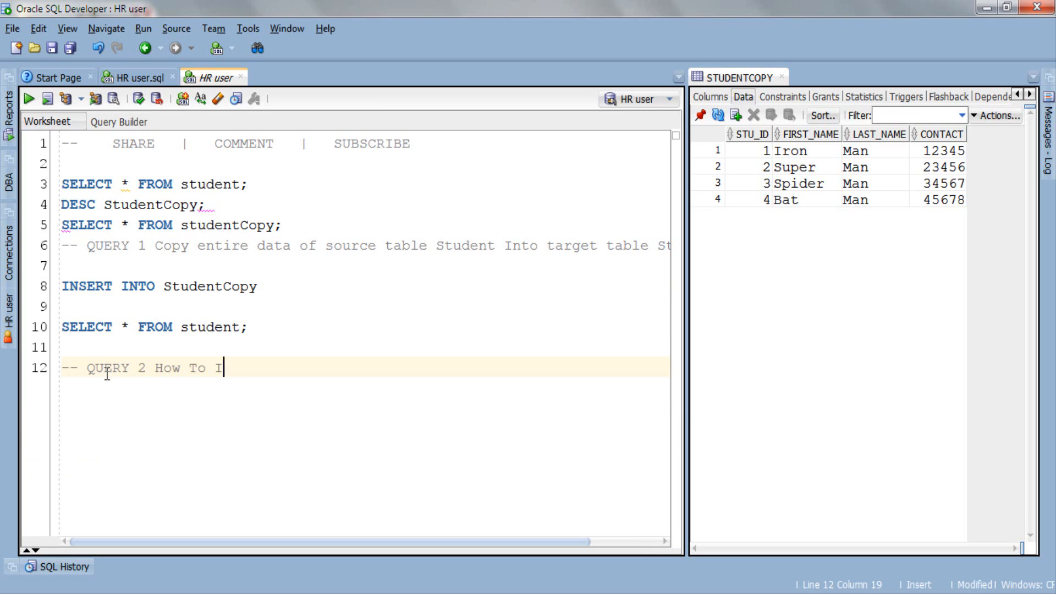
type("nsert Selected Data into  a table from from another table")
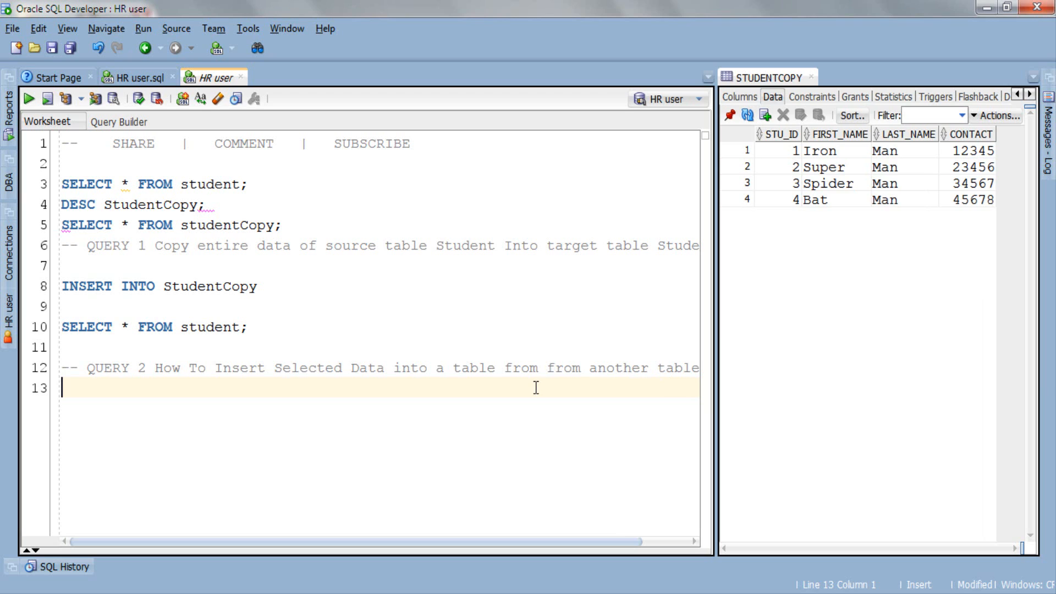
mouse_move(872, 294)
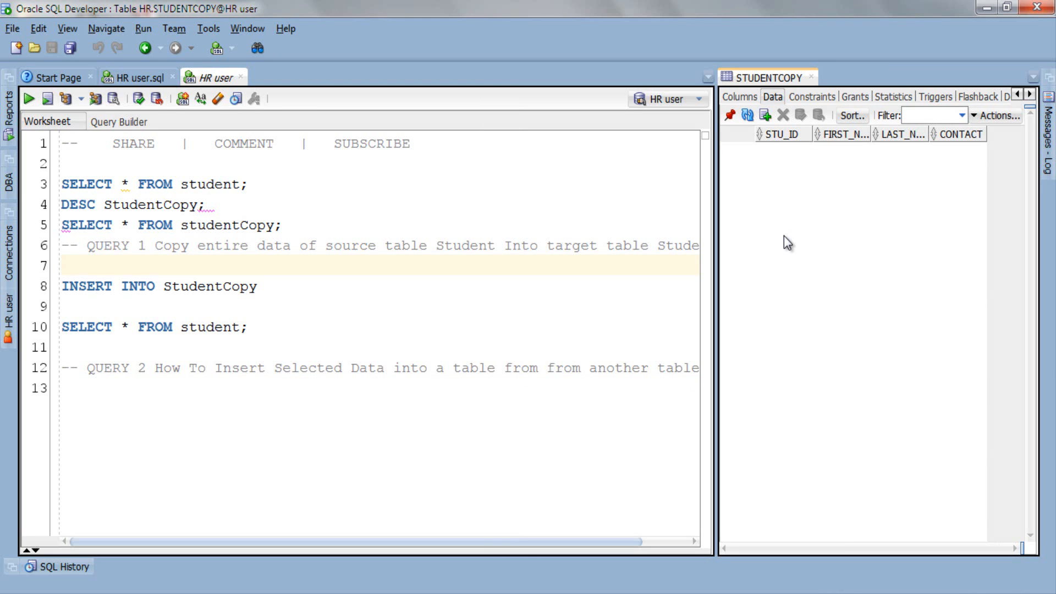
mouse_move(835, 211)
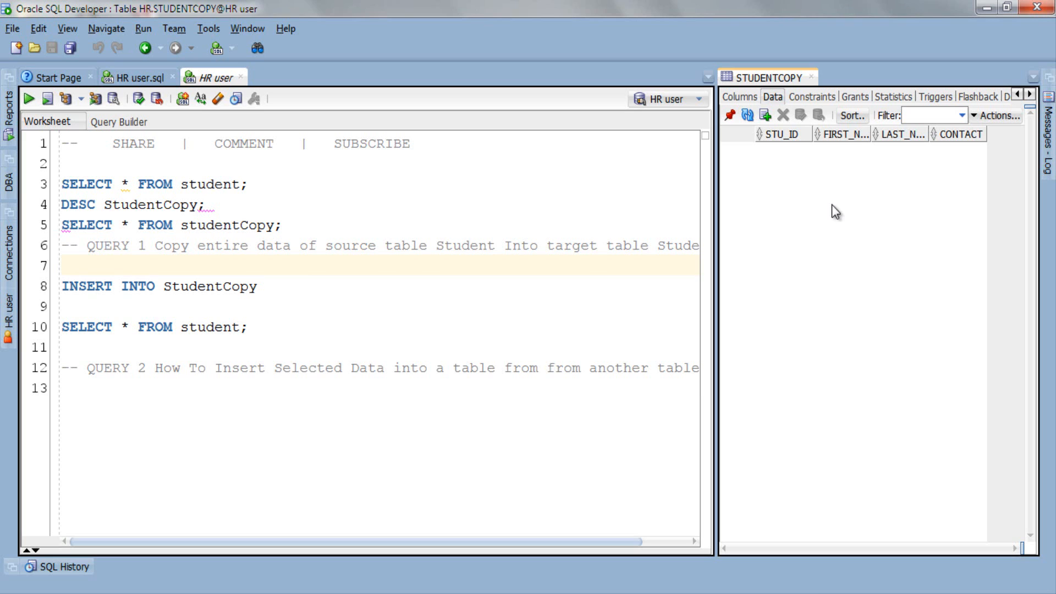
Step: Write INSERT INTO StudentCopy (first_name,last_name) SELECT first_name,last_name FROM student;
type("INSERT INTO StudentCopy")
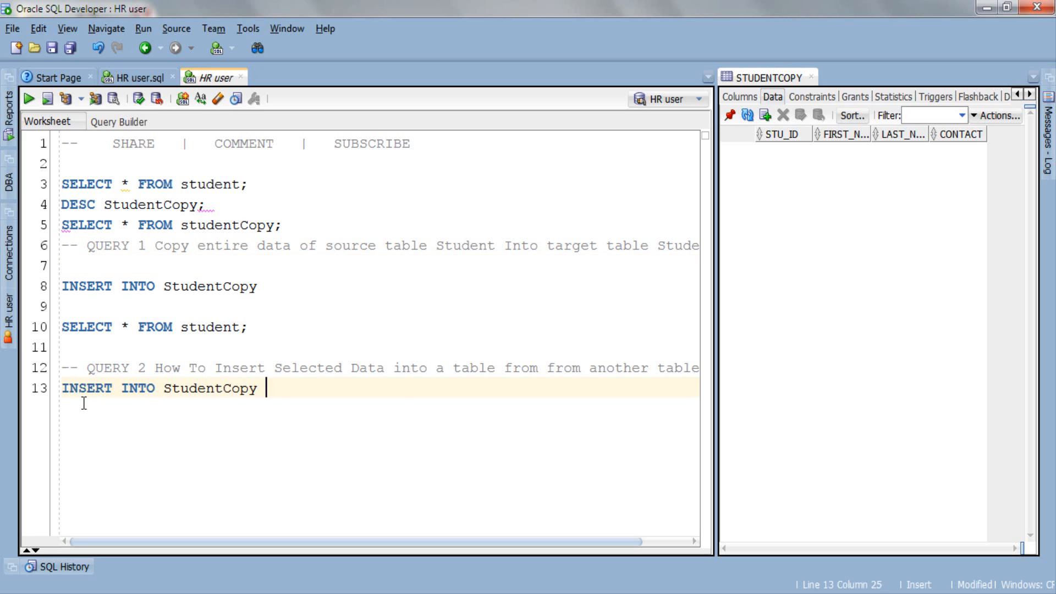
type("(first_name,last_name)")
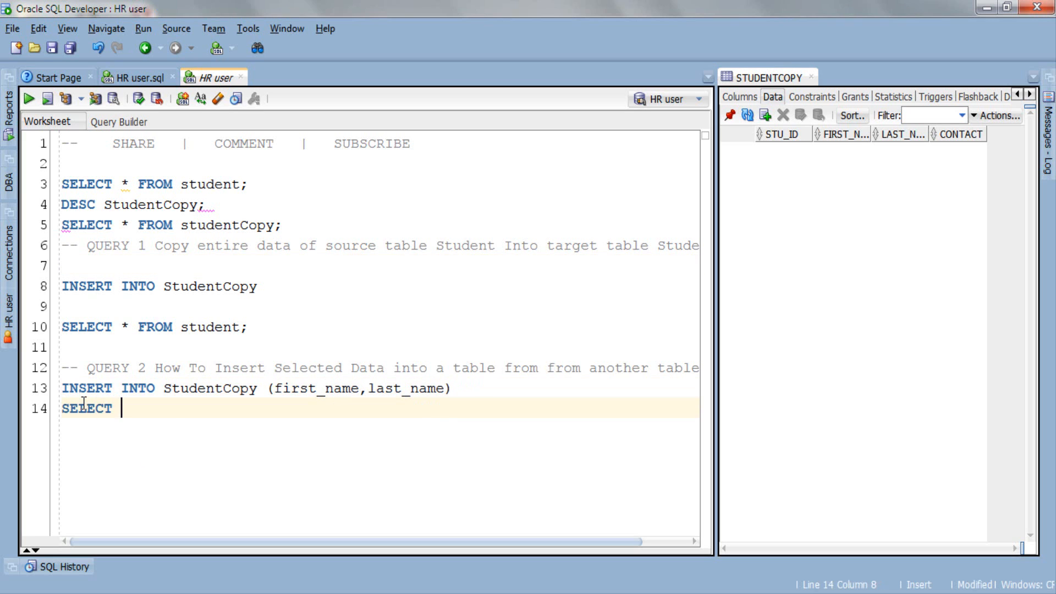
type("first_name,last_name FROM")
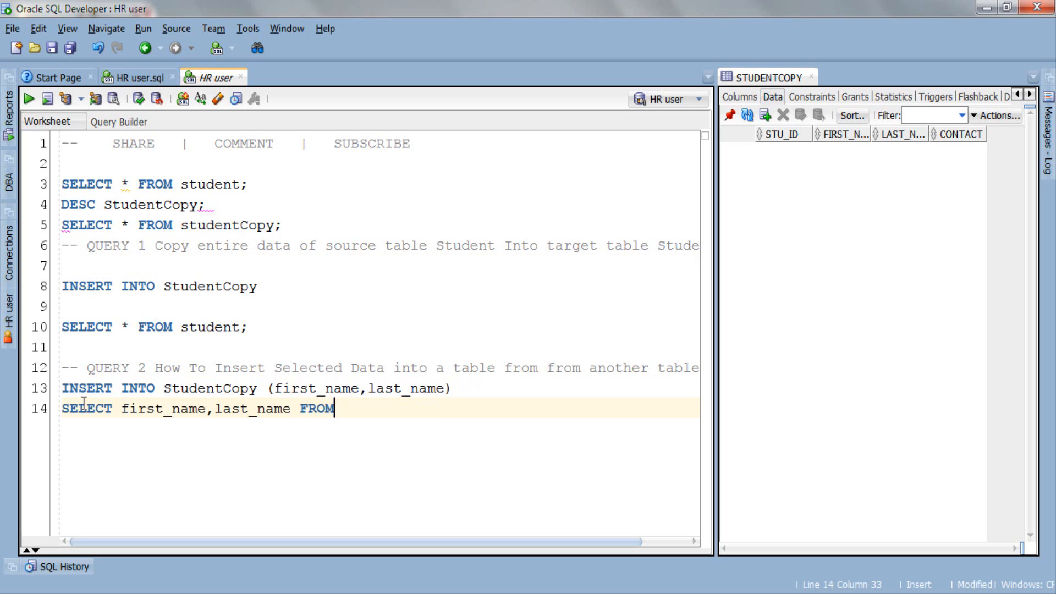
type("student;")
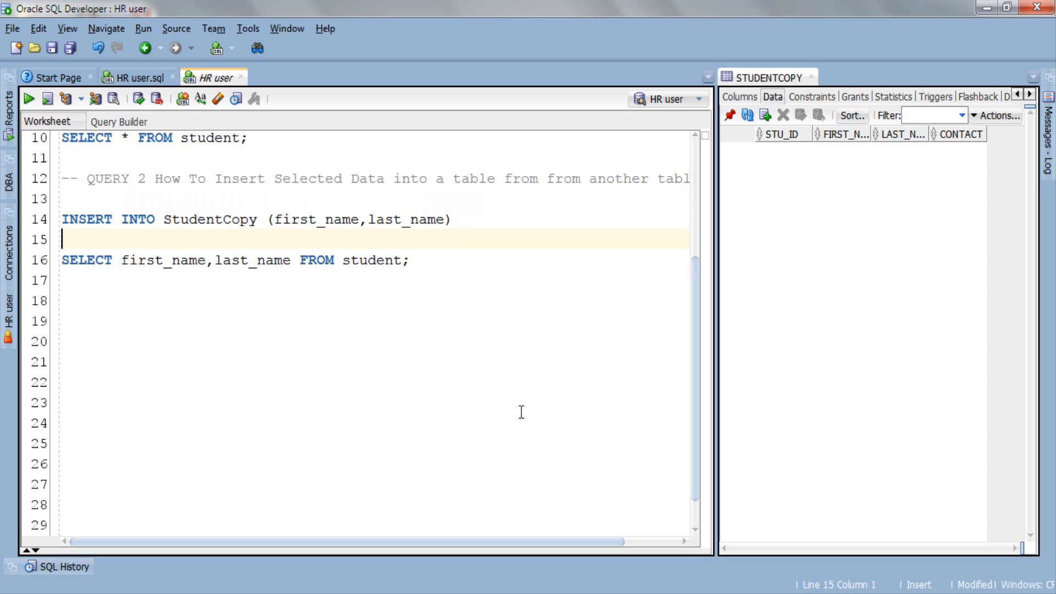
mouse_move(647, 365)
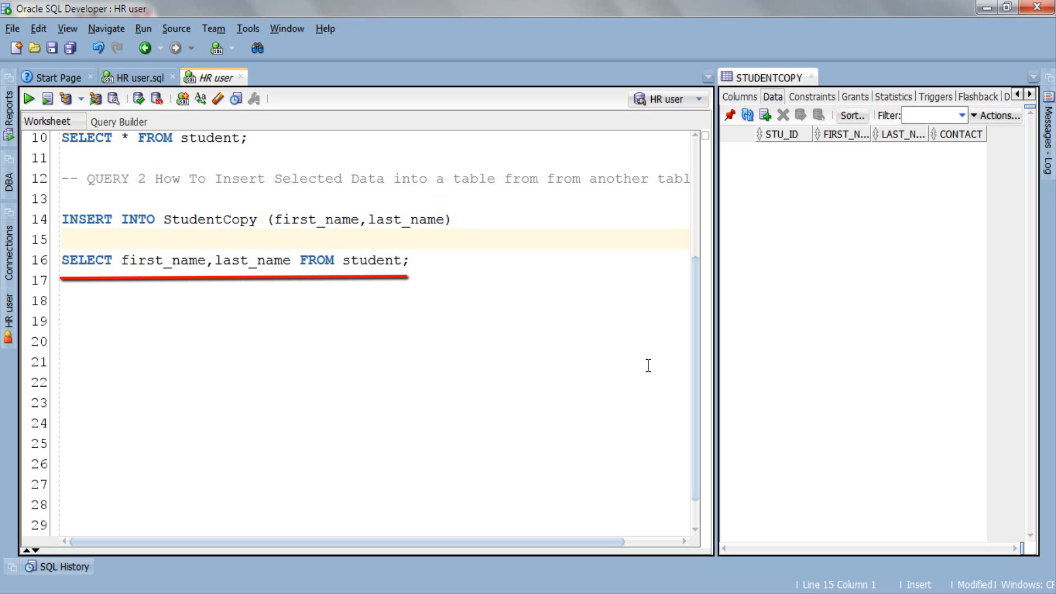
left_click_drag(120, 259, 291, 260)
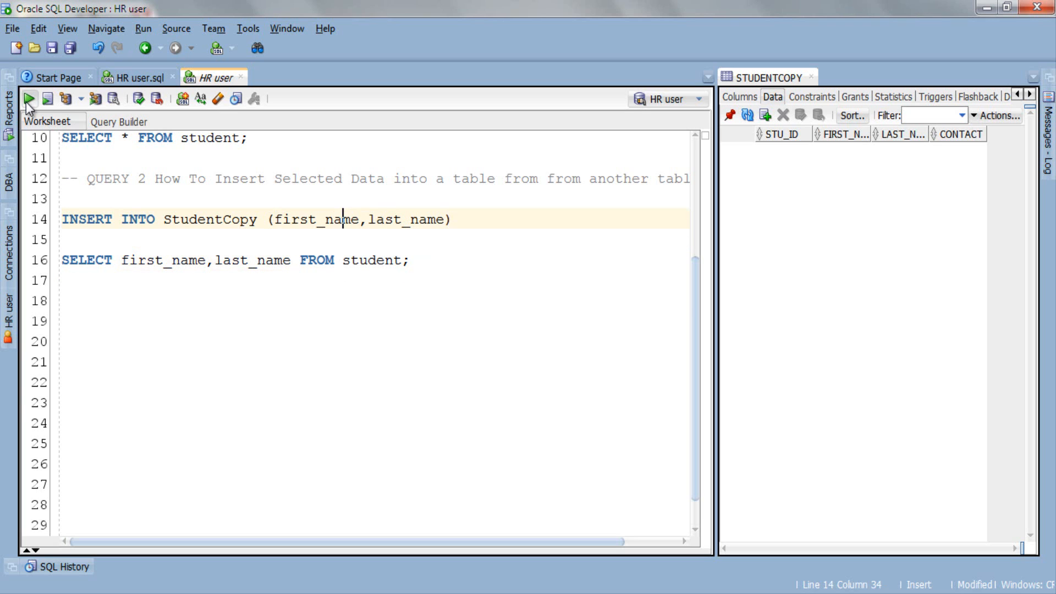
Step: Run query 2 and refresh StudentCopy to show the four names with null IDs
left_click(28, 99)
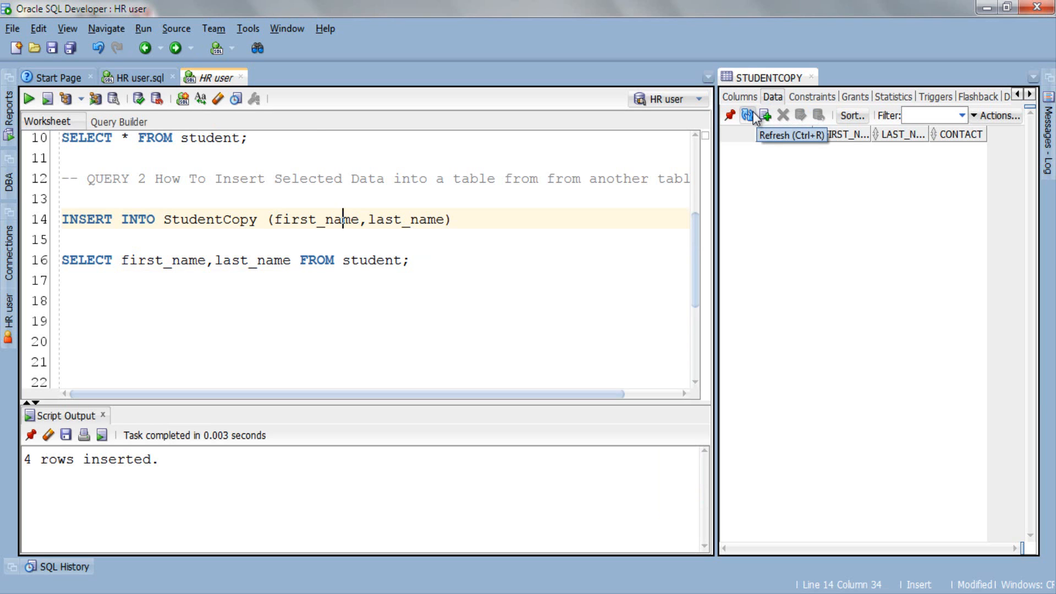
left_click(749, 116)
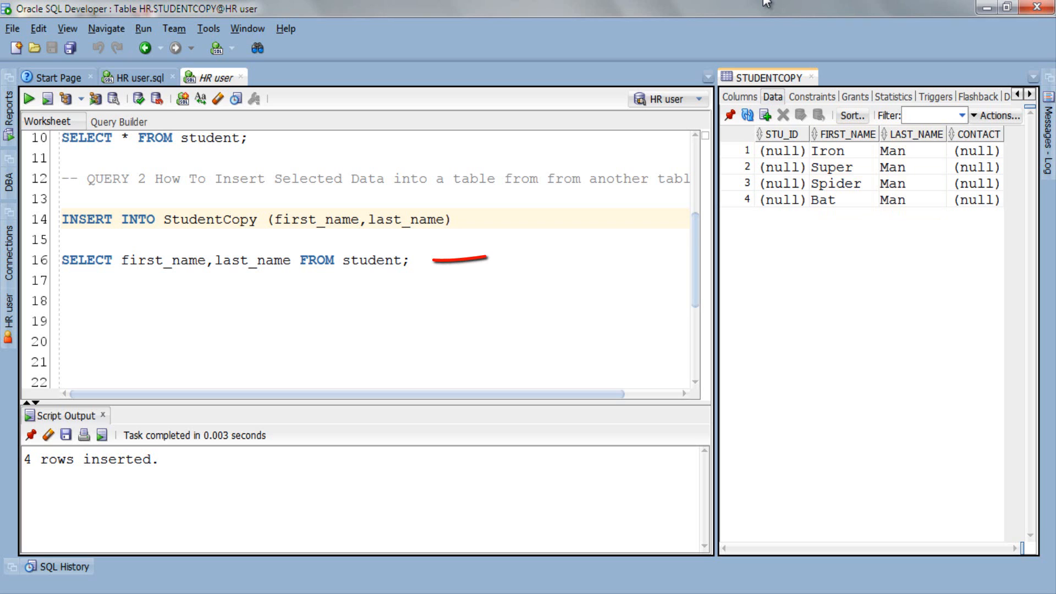
left_click_drag(120, 260, 291, 260)
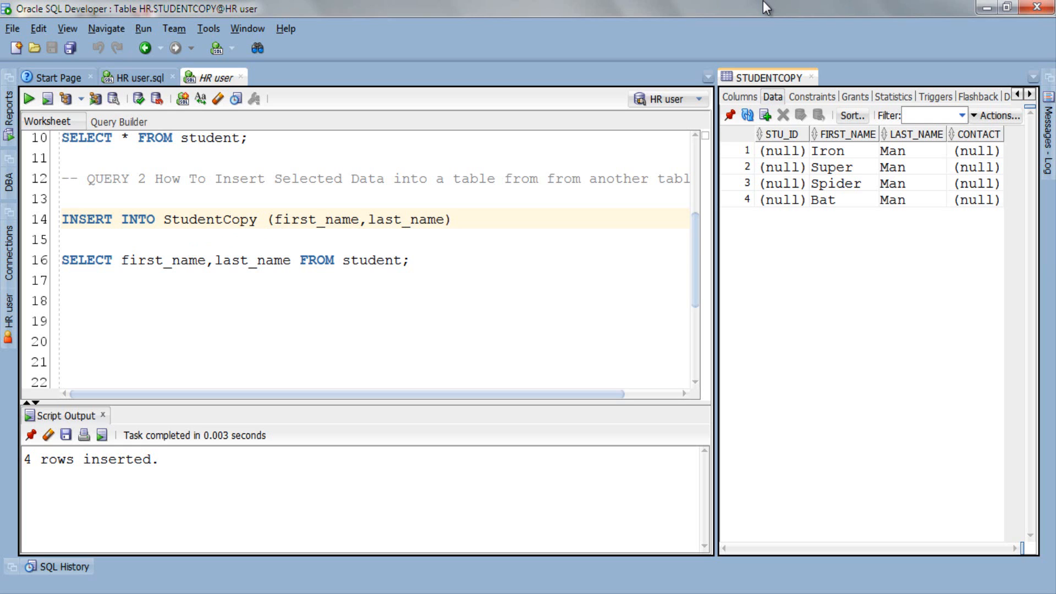
Step: Close the script output and write the QUERY 3 comment on inserting from another table using WHERE
left_click(403, 260)
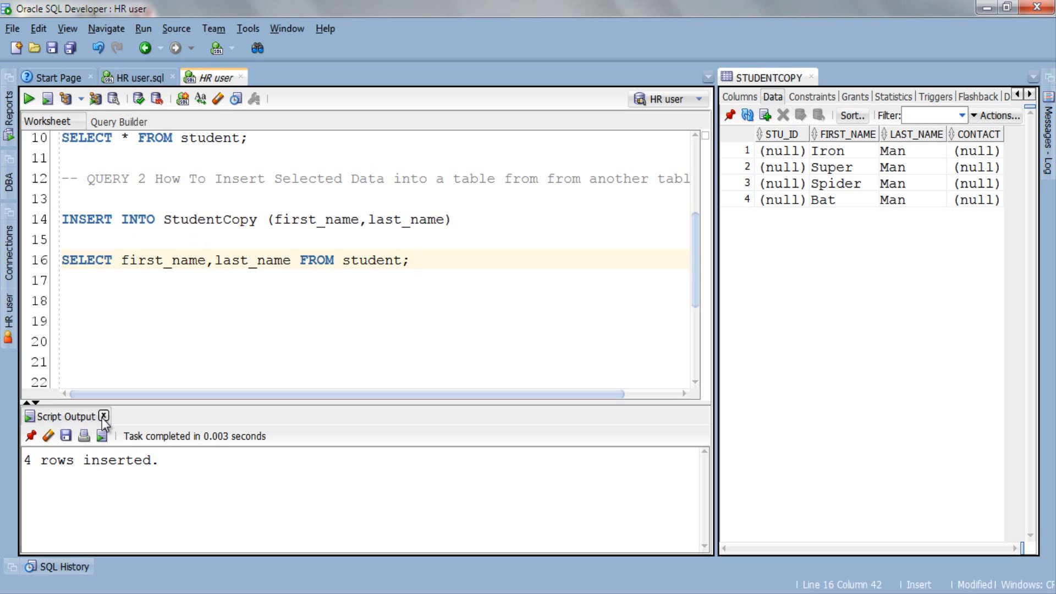
left_click(106, 416)
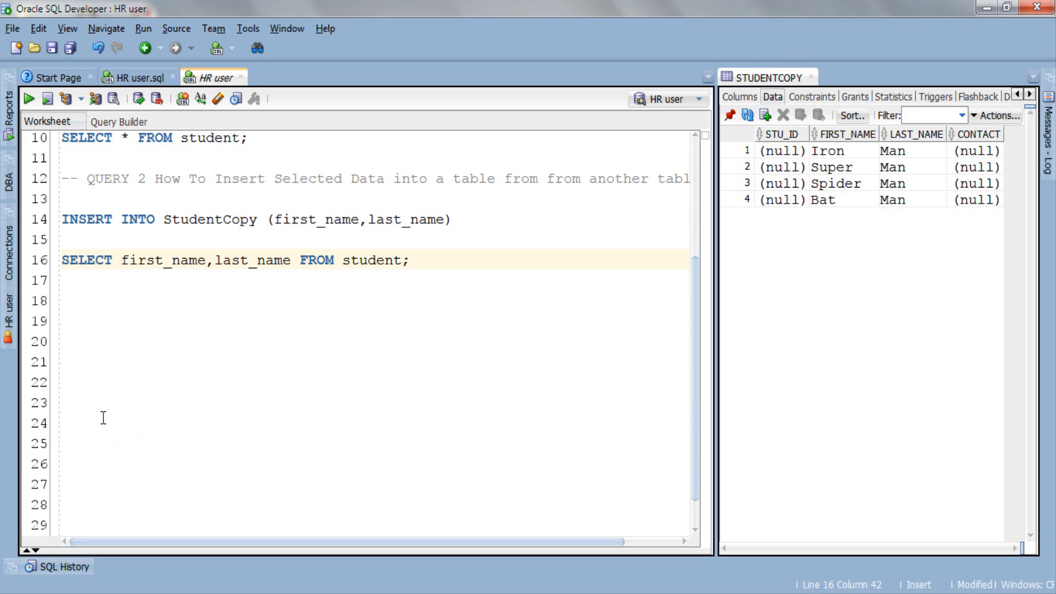
type("-- QUERY 3  Insert")
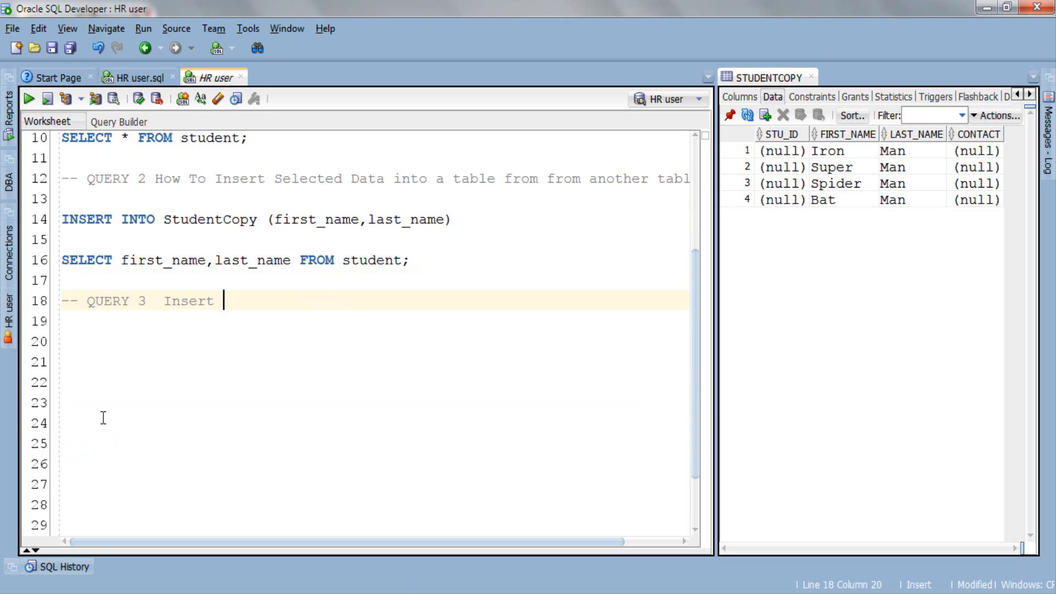
type("Data into a table from another table using")
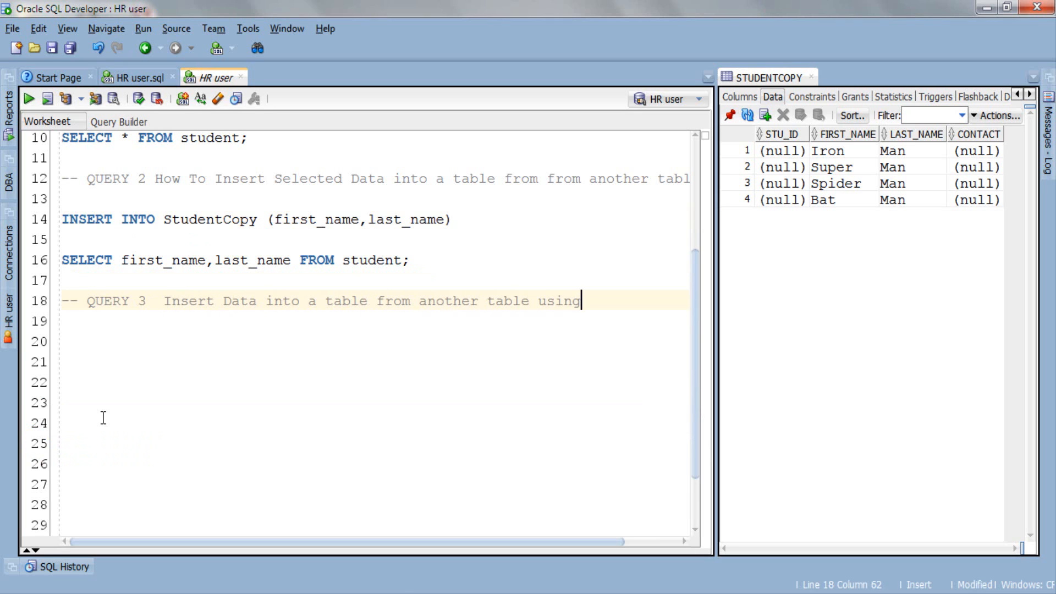
type("WHERE clause")
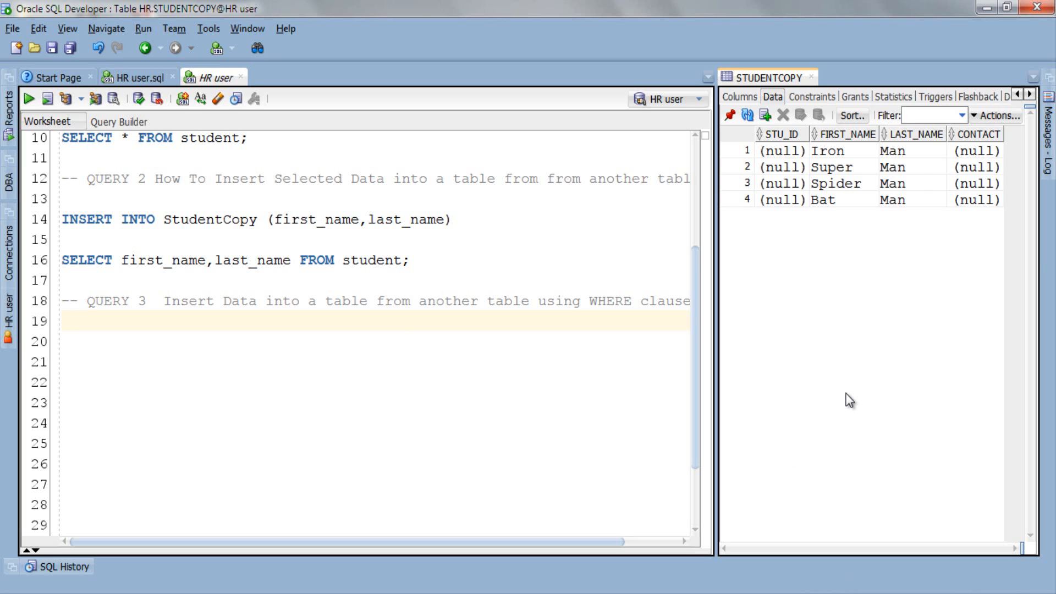
left_click(747, 114)
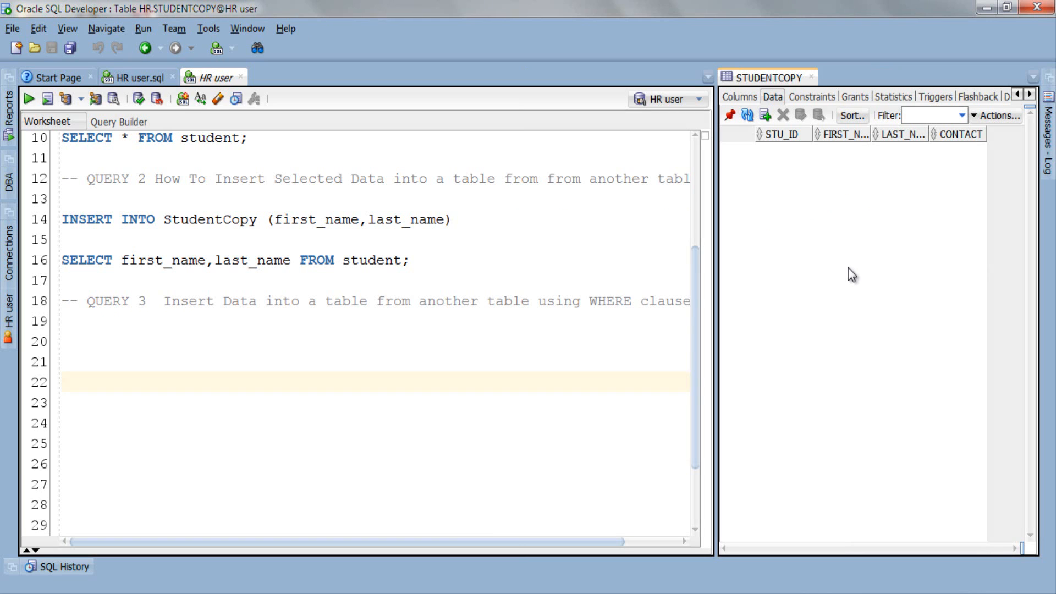
Step: Write and run INSERT INTO StudentCopy SELECT * FROM Student WHERE stu_id = 5; inserting 0 rows
type("INSERT INTO StudentCopy S")
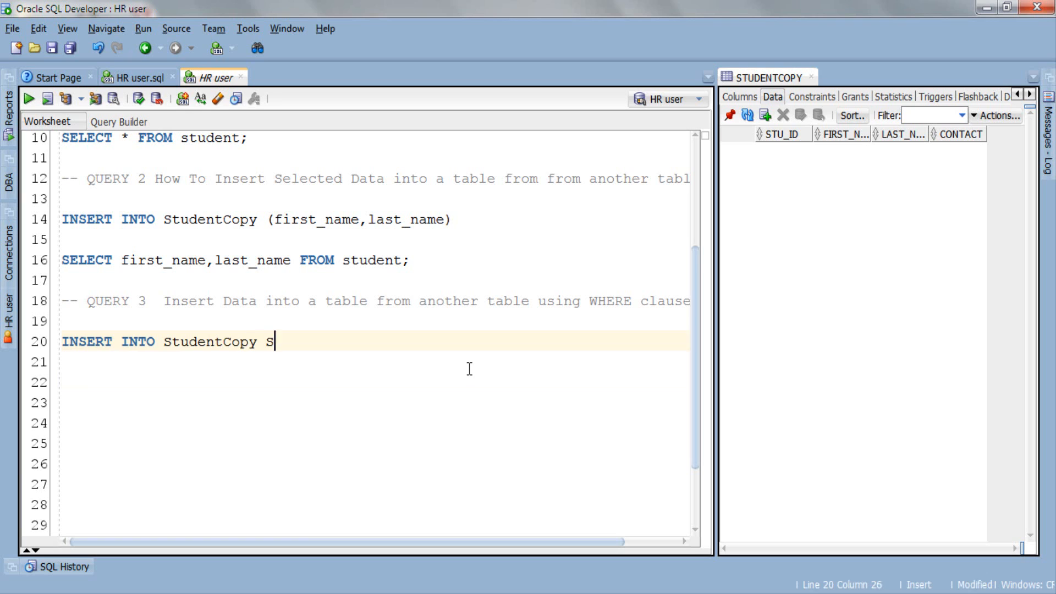
type("ELECT * FROM Student WHERE stu_id")
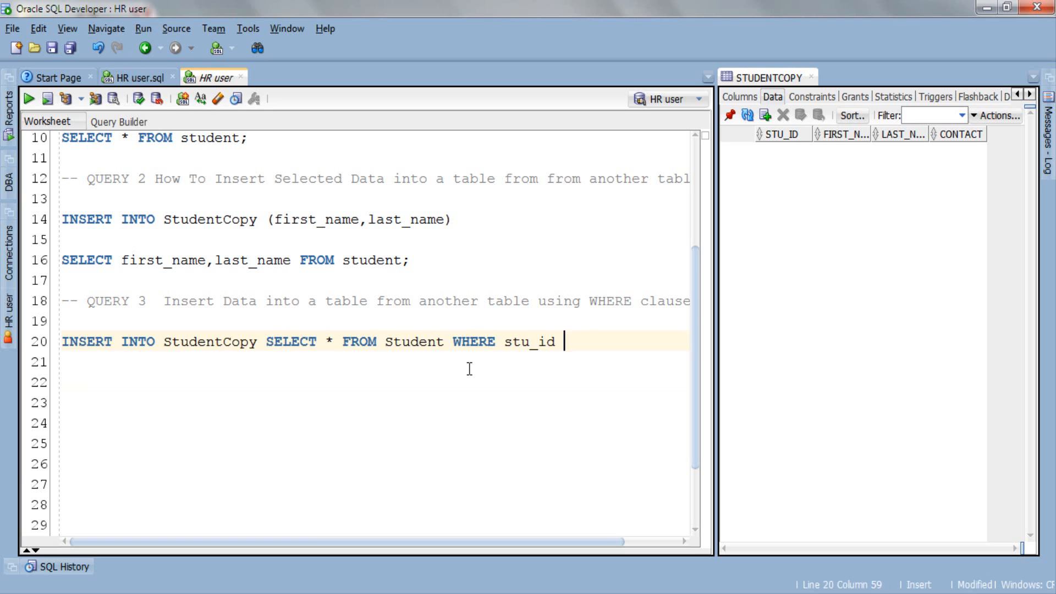
type("= 5;")
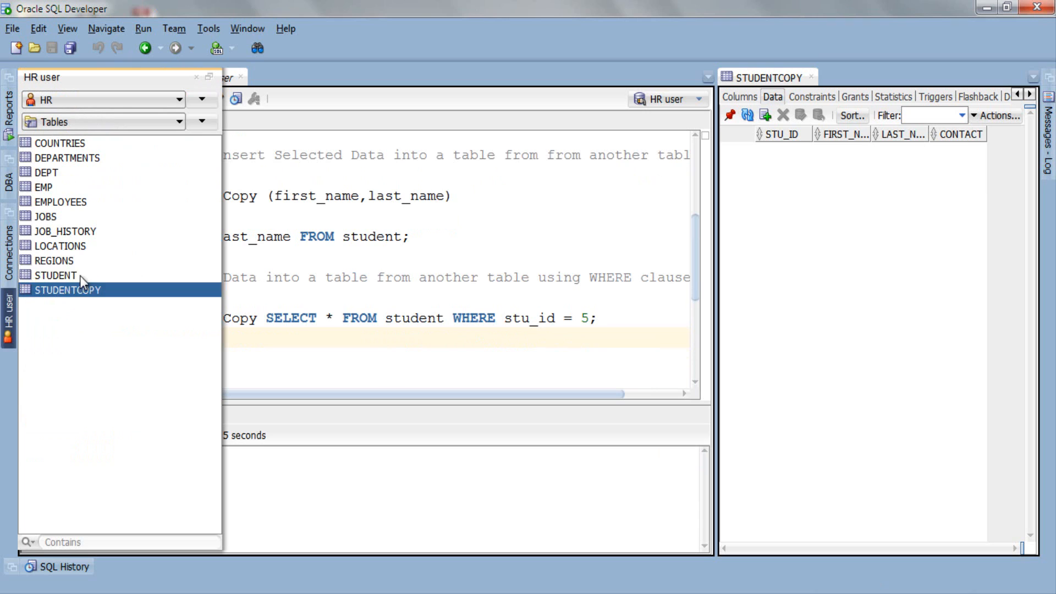
left_click(56, 275)
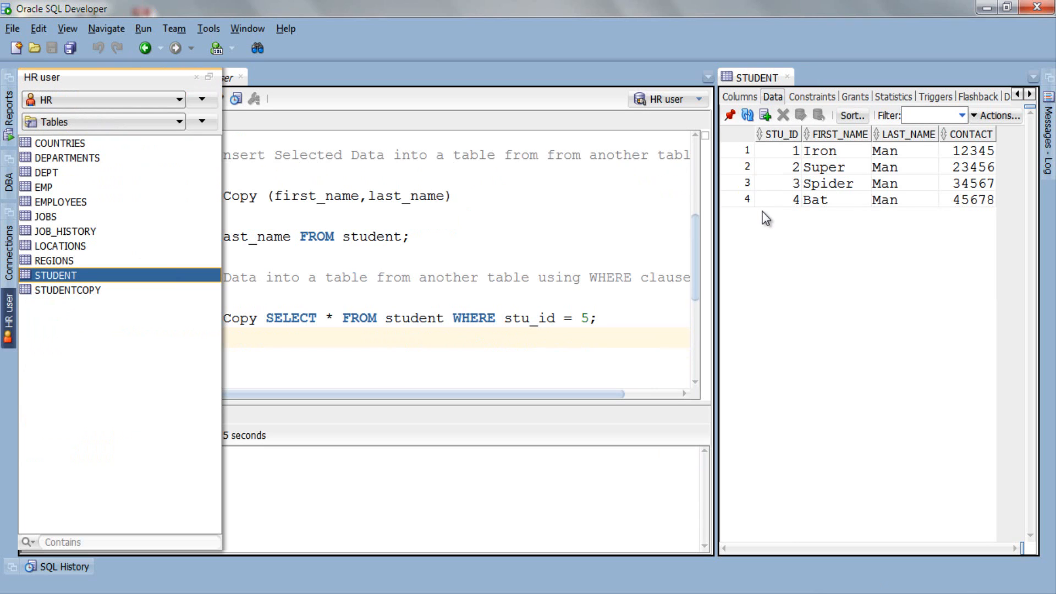
mouse_move(762, 215)
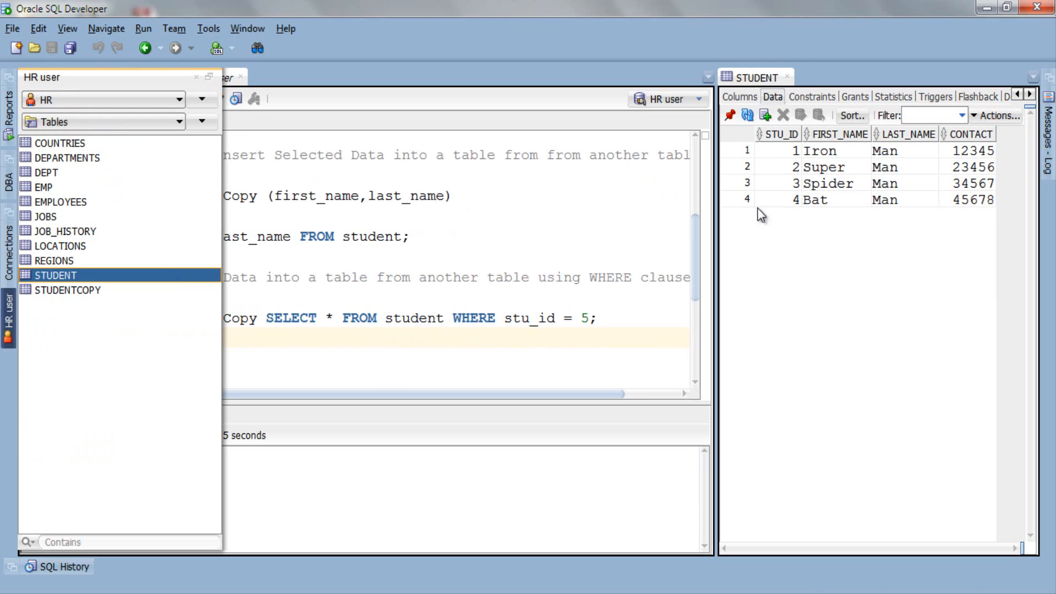
mouse_move(757, 229)
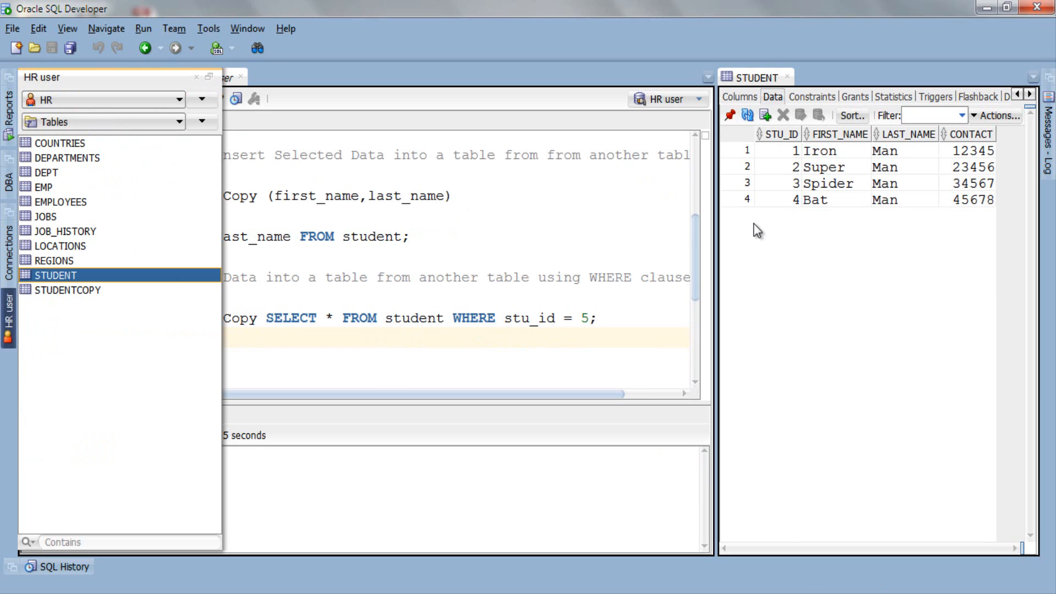
left_click(69, 290)
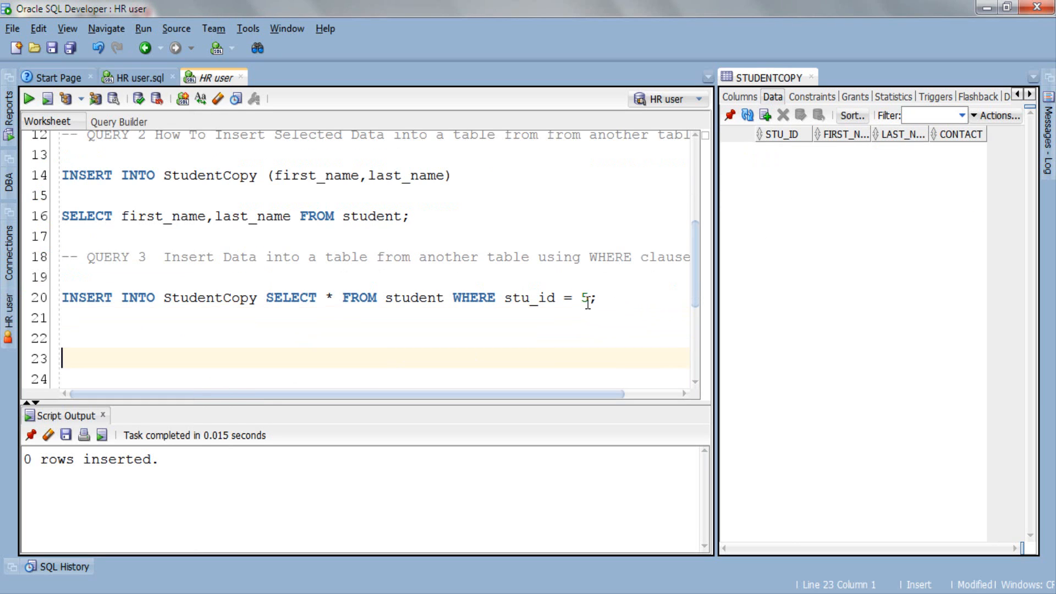
Step: Change query 3's WHERE condition from stu_id = 5 to stu_id = 4
left_click(596, 298)
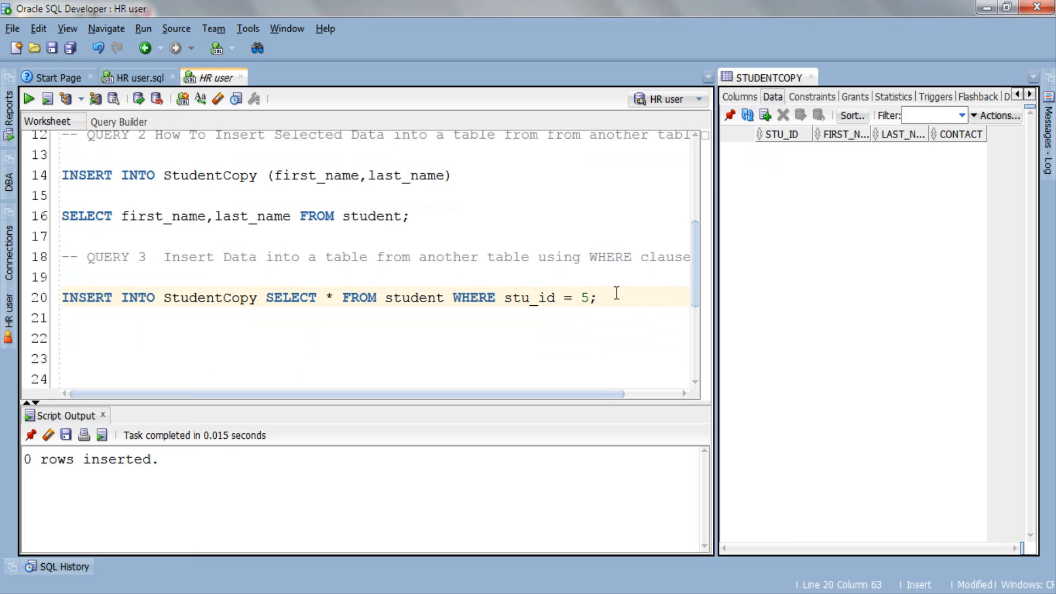
key("Backspace")
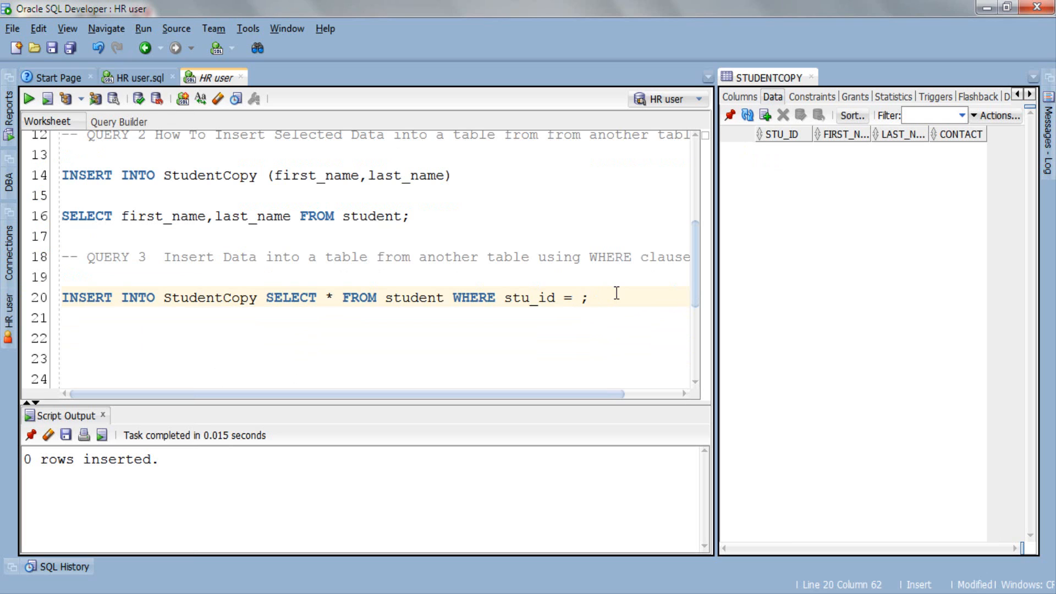
type("4")
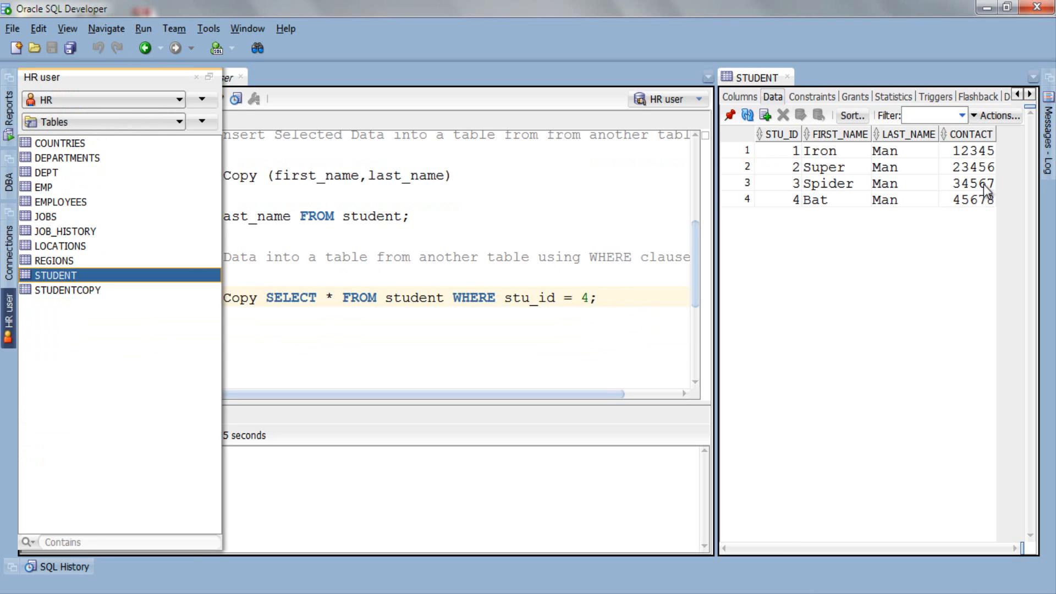
mouse_move(837, 233)
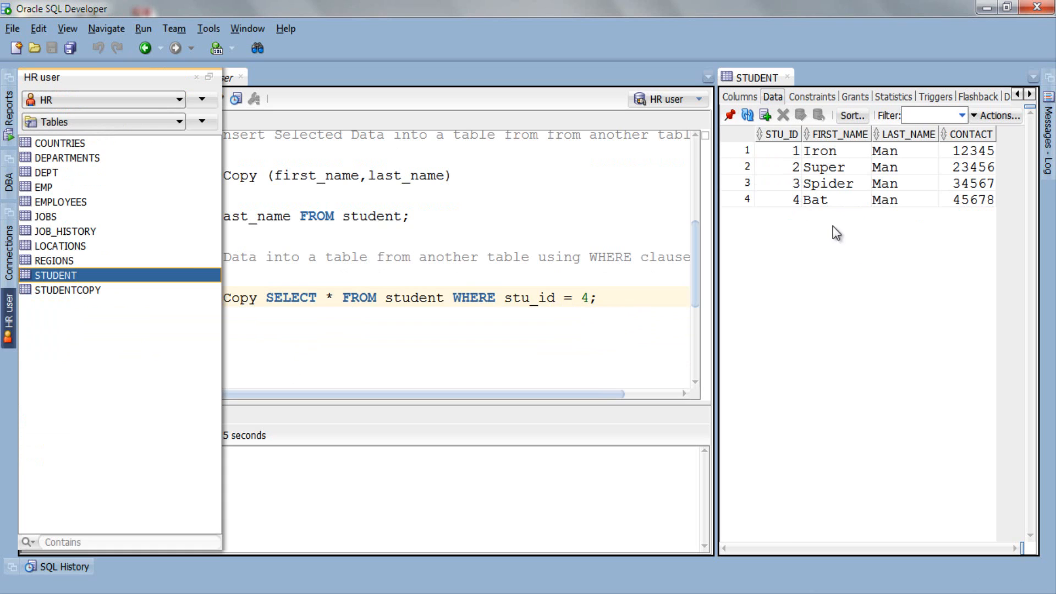
mouse_move(955, 202)
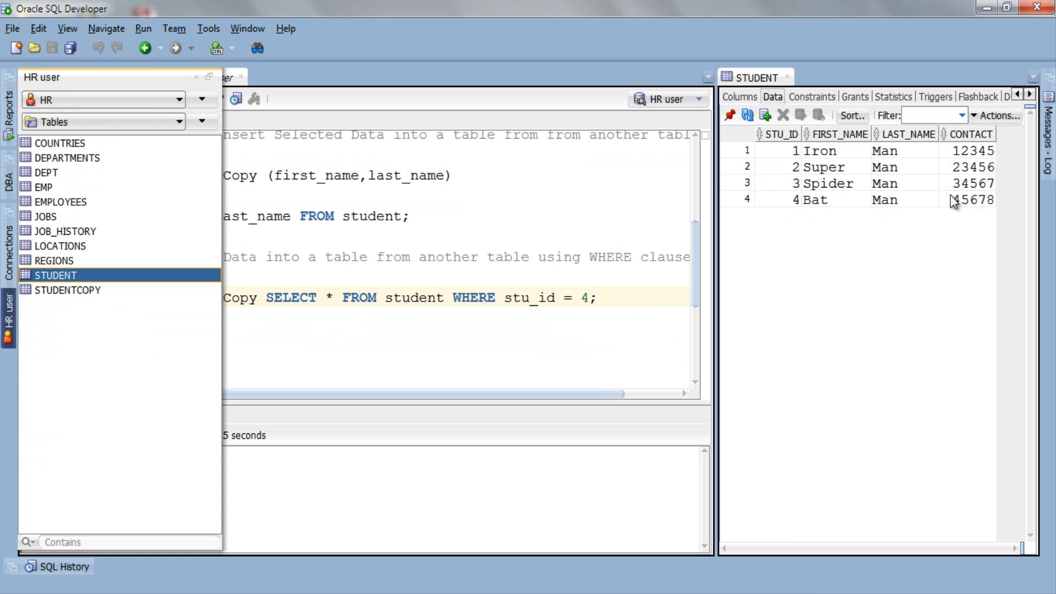
mouse_move(659, 271)
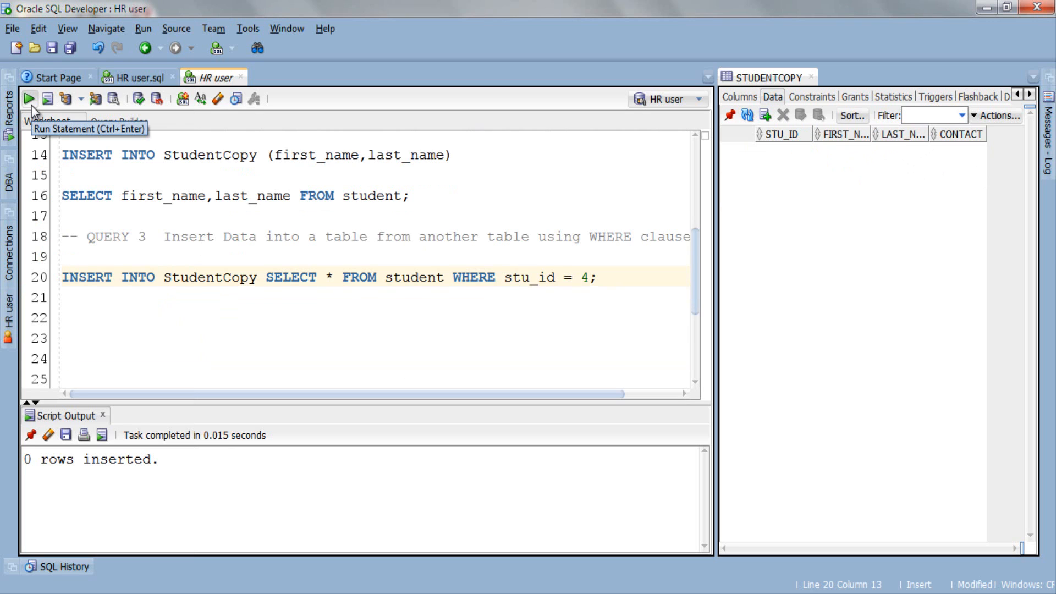
Step: Run query 3 and refresh StudentCopy to show the copied Bat Man row with ID 4
left_click(29, 99)
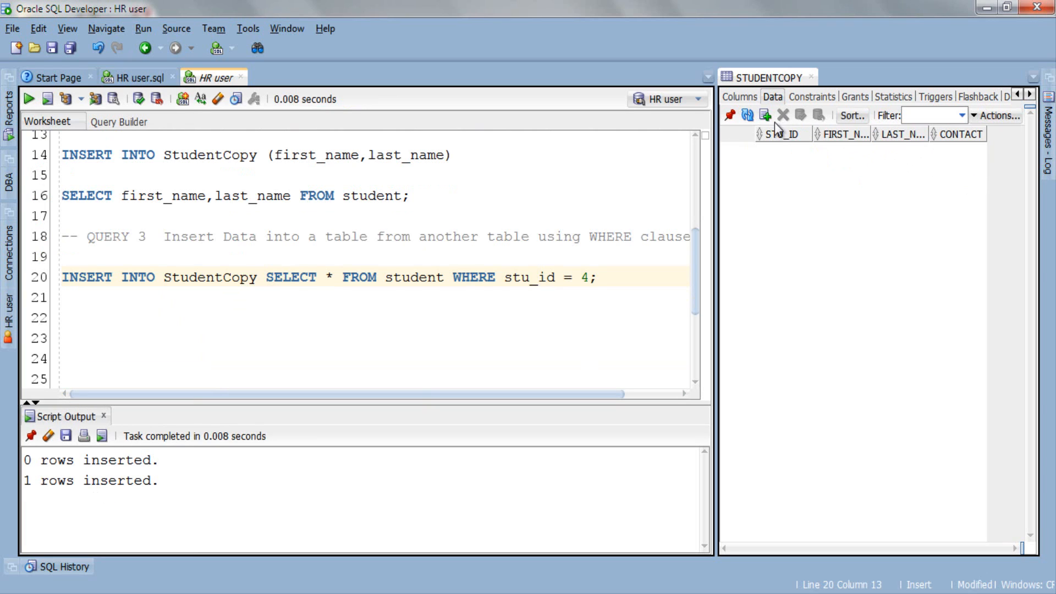
left_click(747, 115)
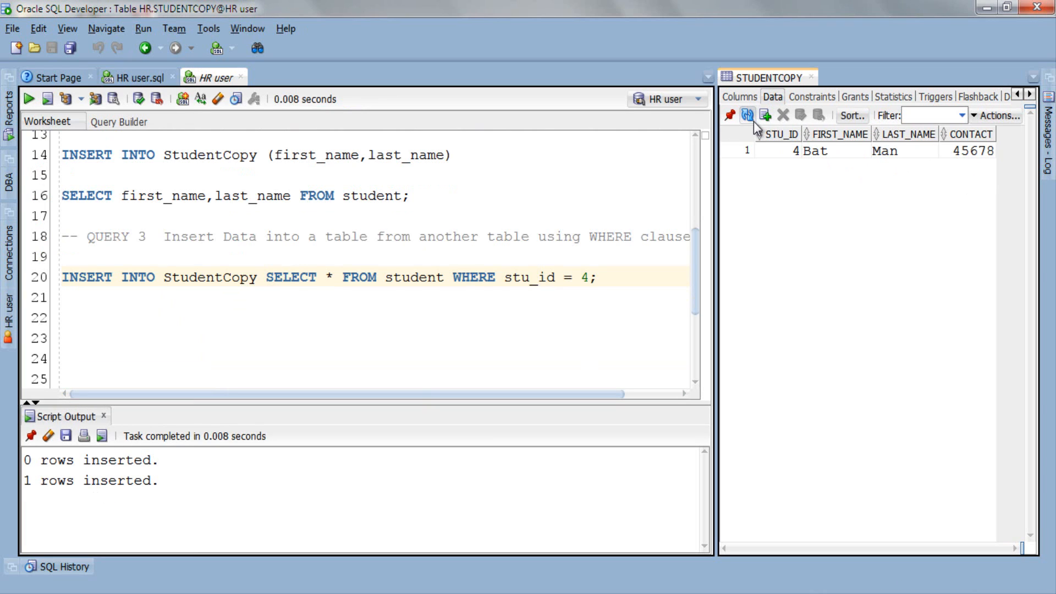